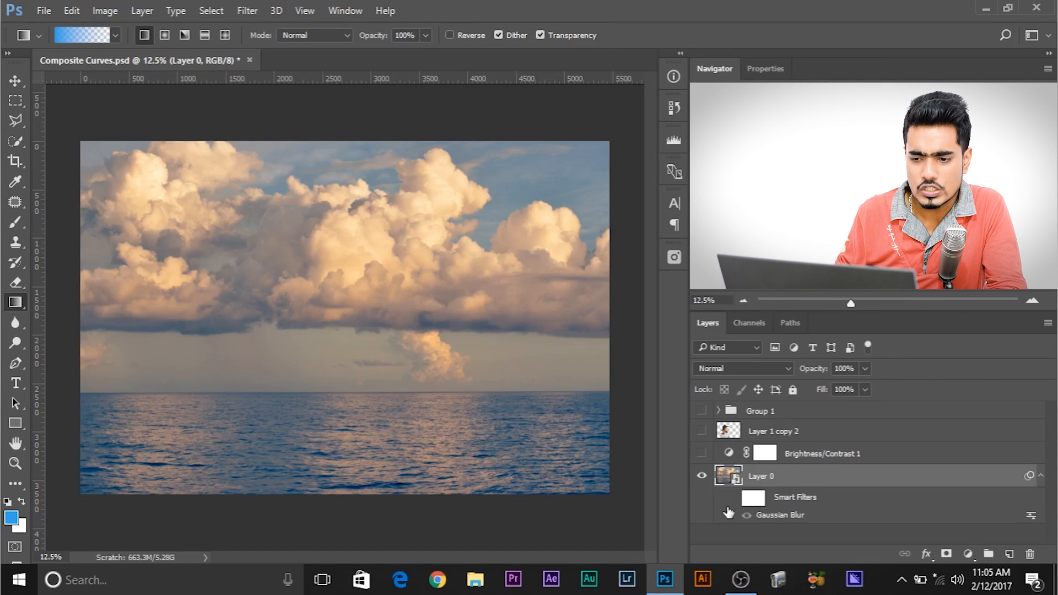
Switch from Composite Curves.psd to the Untitled-1 document showing the woman over the seascape.
{"action": "left_click", "coordinate": [747, 514]}
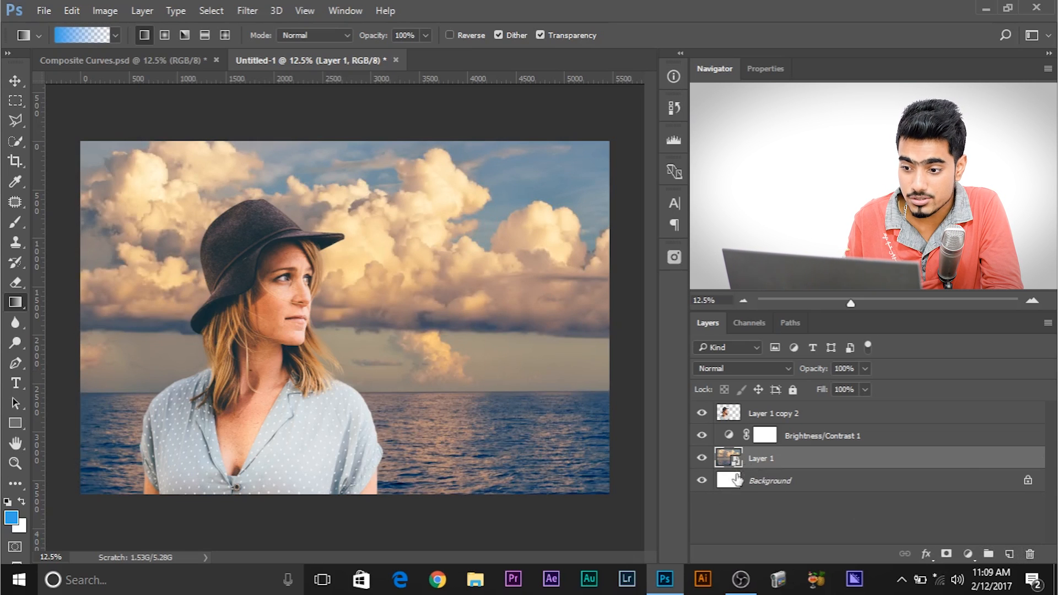
{"action": "mouse_move", "coordinate": [728, 458]}
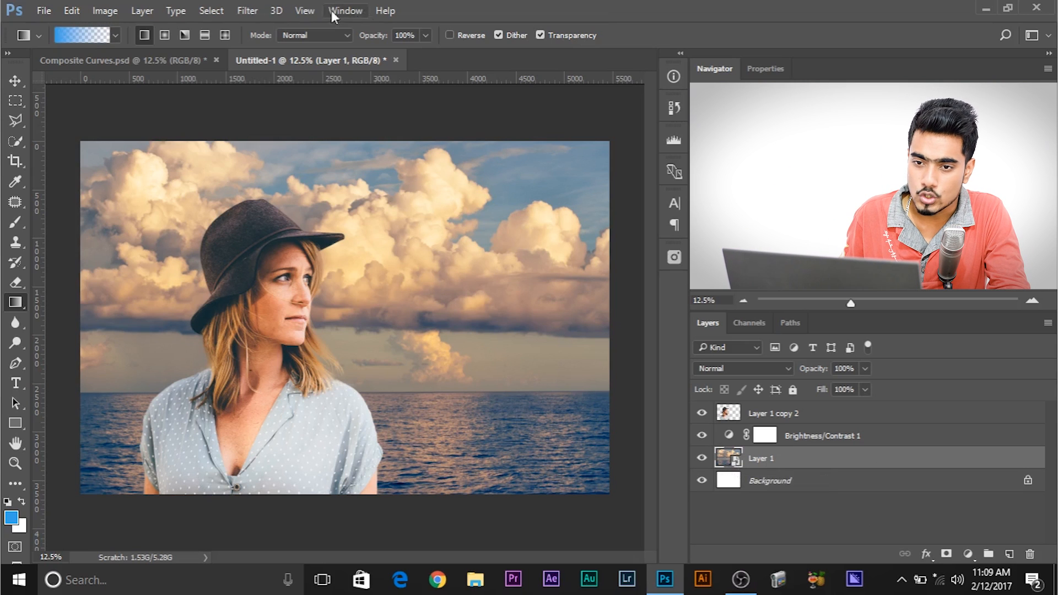
Apply a Gaussian Blur of 19.4 px to the seascape layer, Layer 1.
{"action": "left_click", "coordinate": [247, 10]}
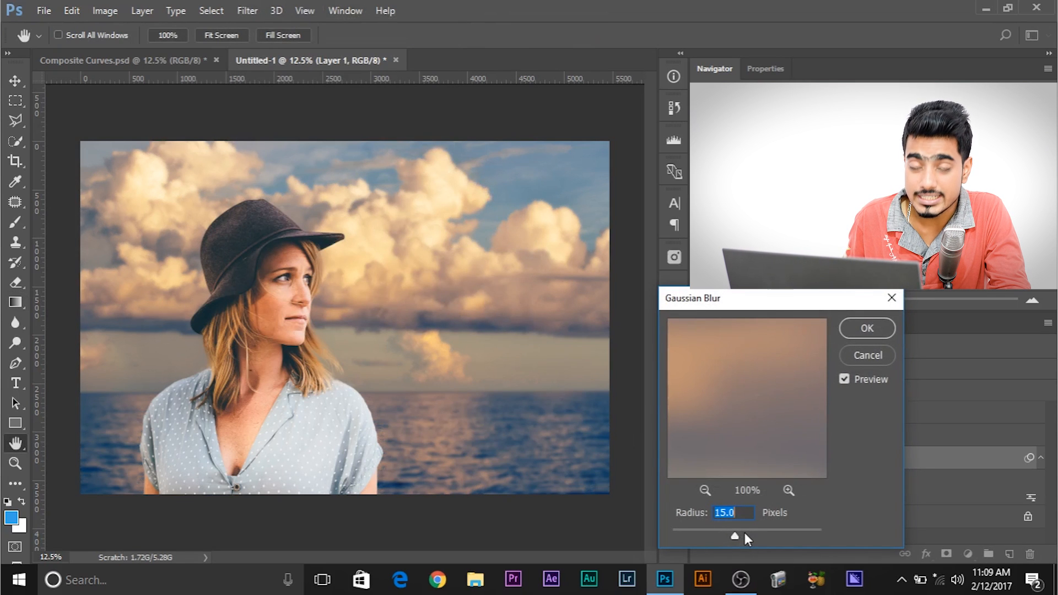
{"action": "left_click_drag", "start_coordinate": [736, 536], "coordinate": [776, 535]}
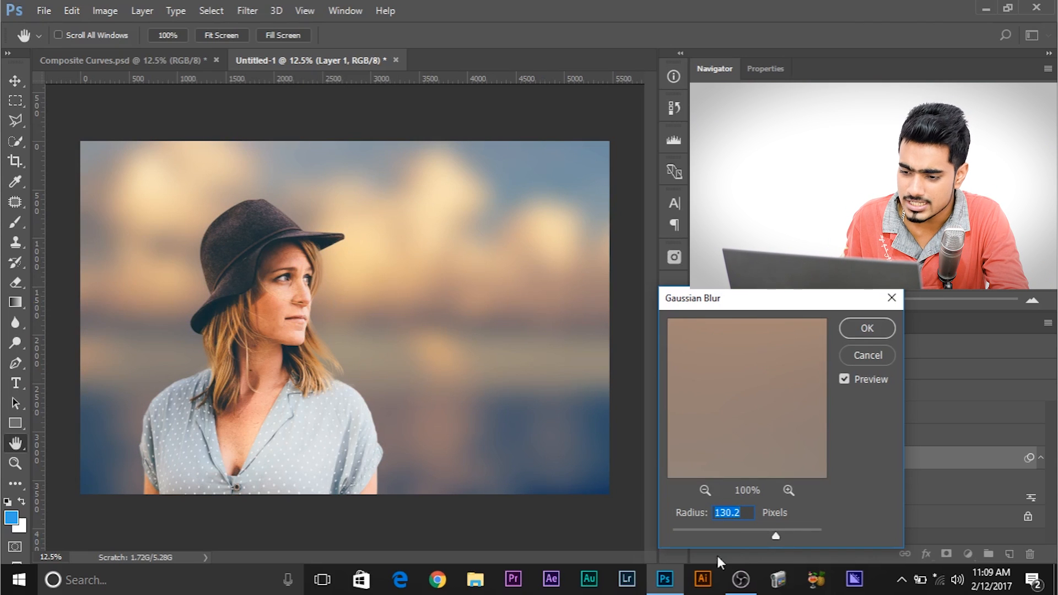
{"action": "left_click_drag", "start_coordinate": [777, 536], "coordinate": [736, 536]}
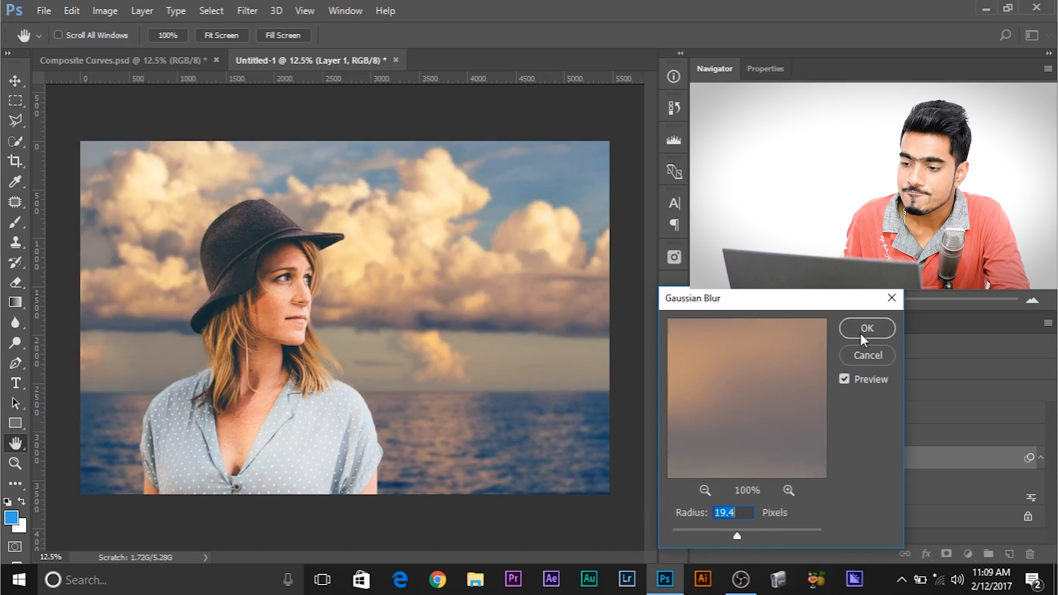
{"action": "left_click", "coordinate": [867, 328]}
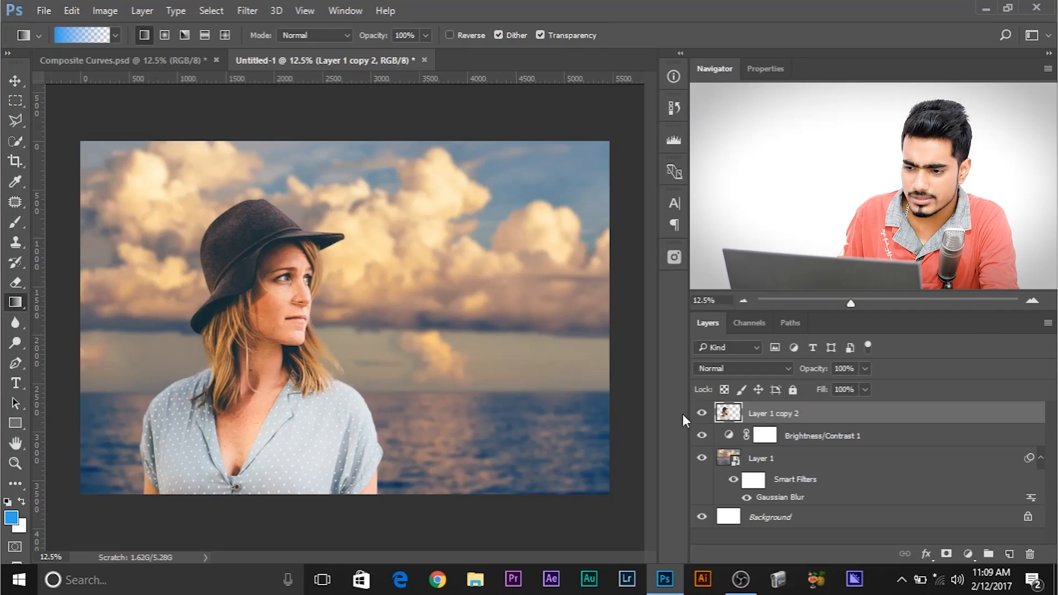
{"action": "left_click", "coordinate": [702, 414]}
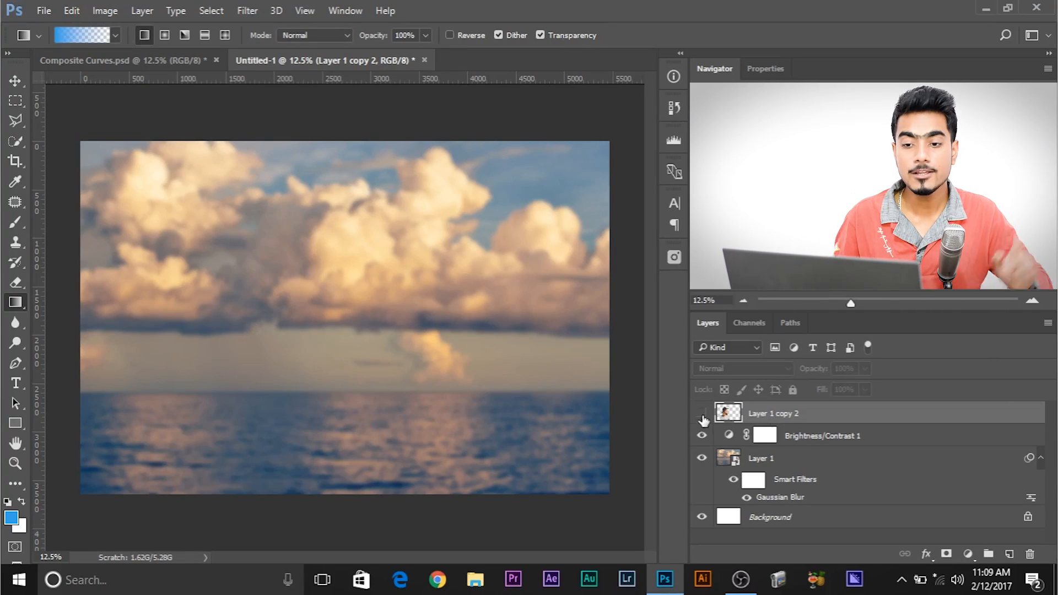
{"action": "left_click", "coordinate": [701, 413]}
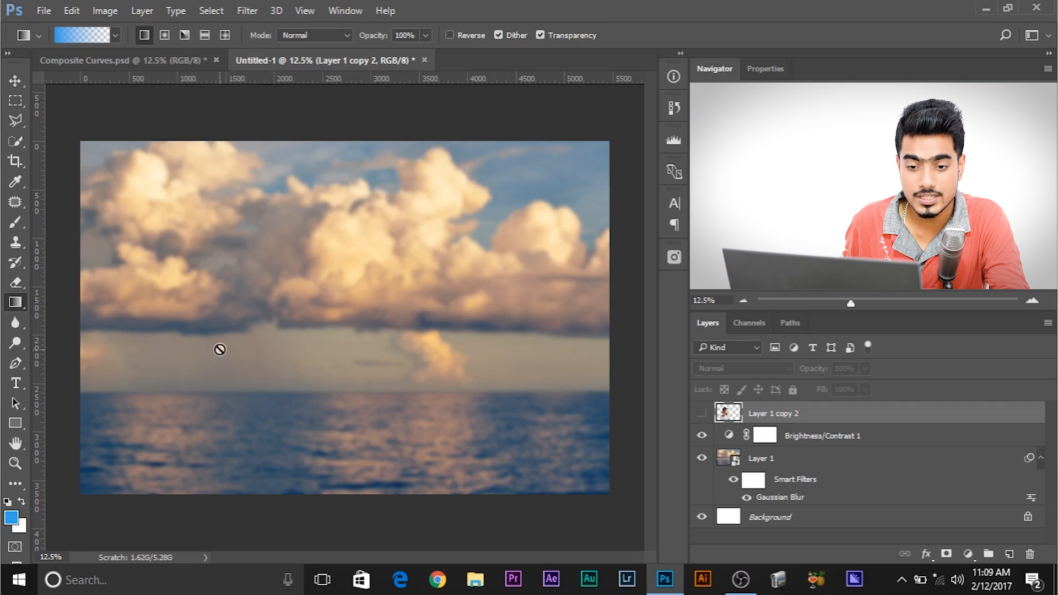
{"action": "mouse_move", "coordinate": [115, 321]}
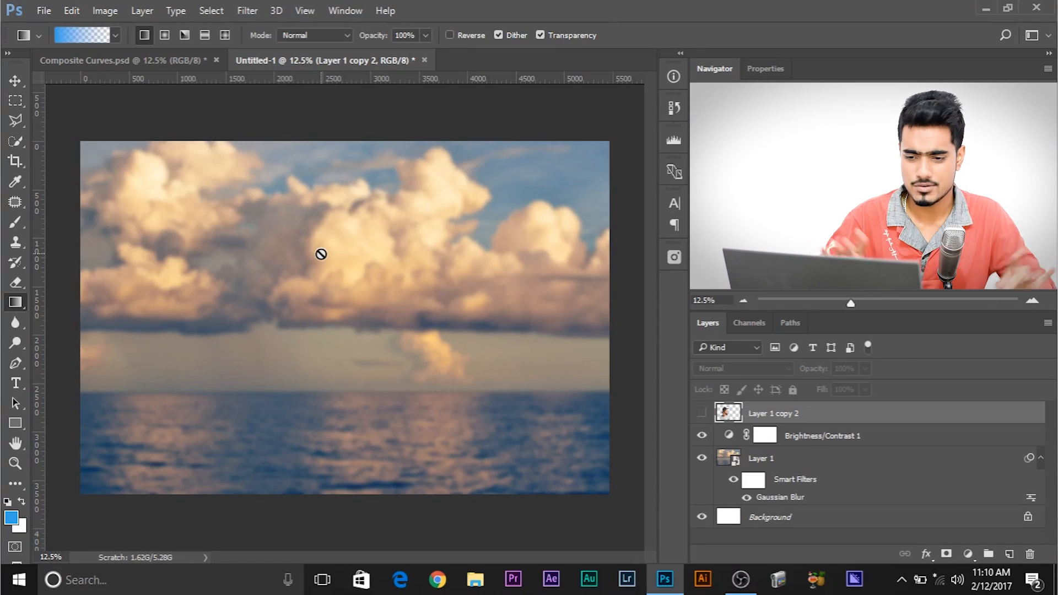
{"action": "left_click", "coordinate": [702, 413]}
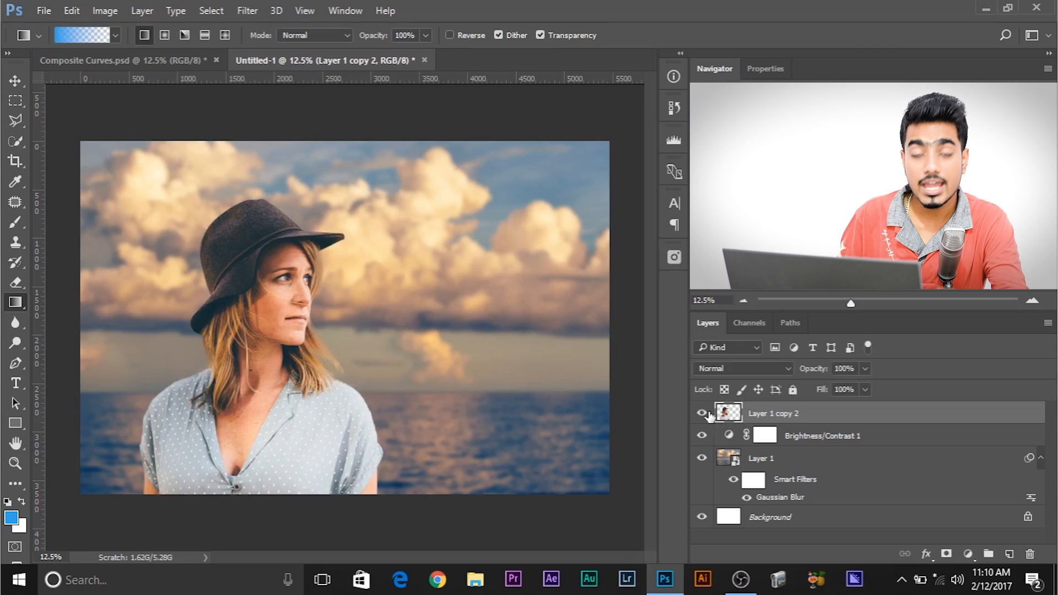
{"action": "mouse_move", "coordinate": [702, 412]}
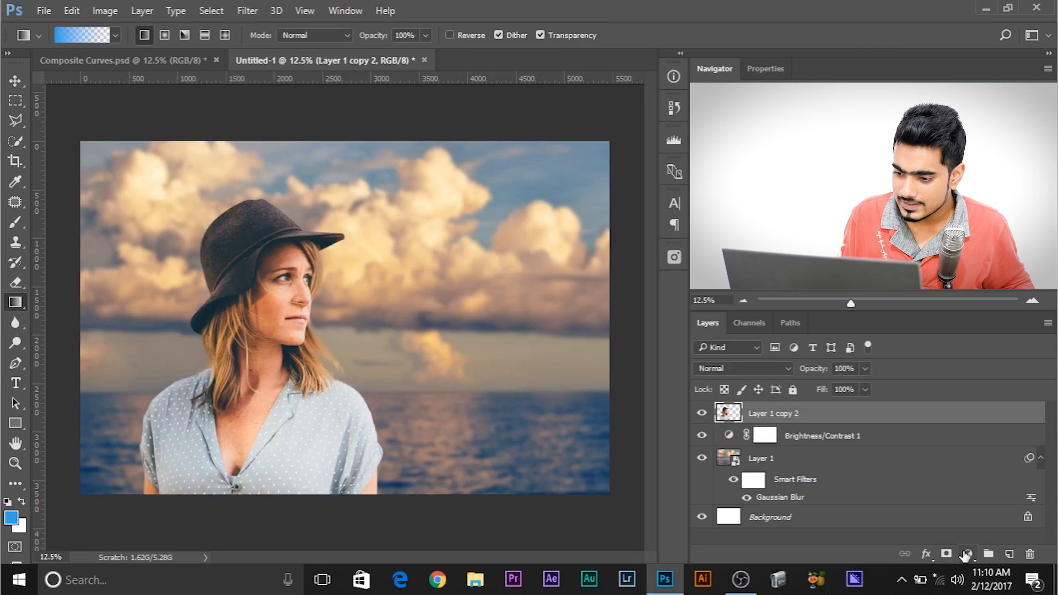
Add a Curves adjustment layer above the woman and test brightening and darkening the curve.
{"action": "left_click", "coordinate": [967, 554]}
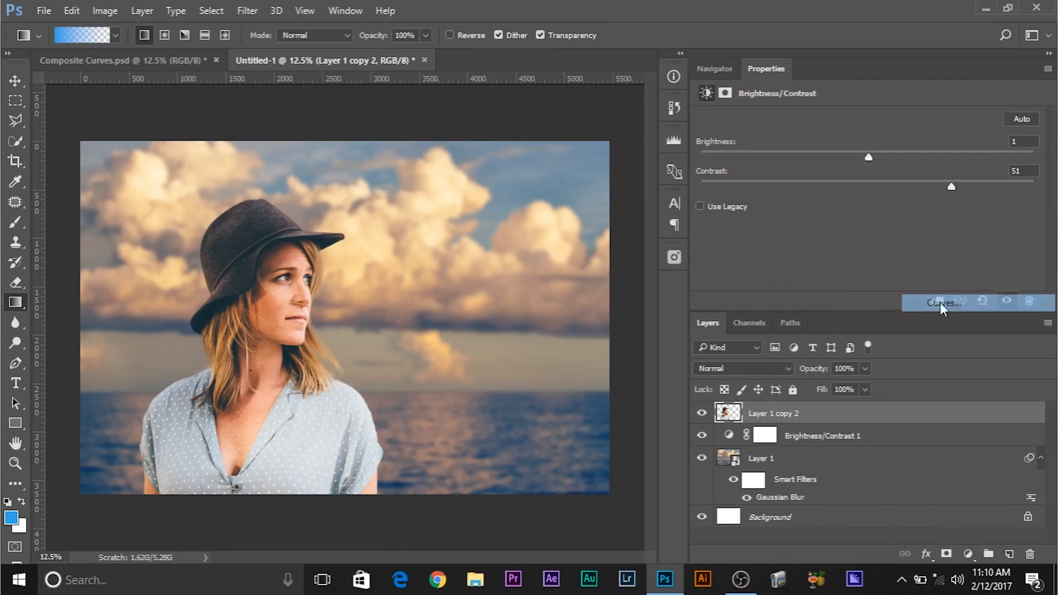
{"action": "left_click", "coordinate": [942, 302]}
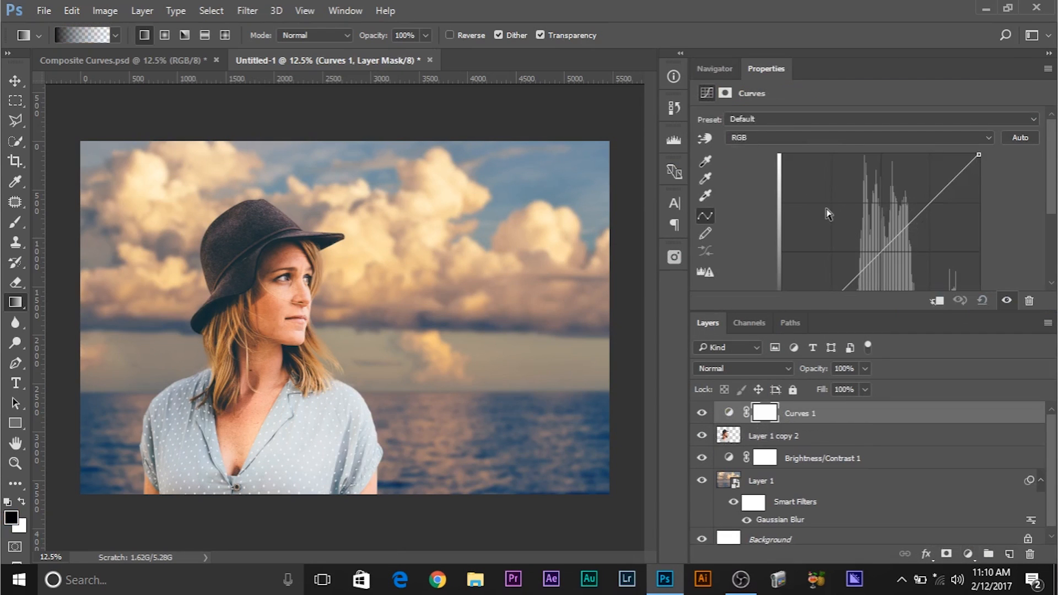
{"action": "mouse_move", "coordinate": [773, 72]}
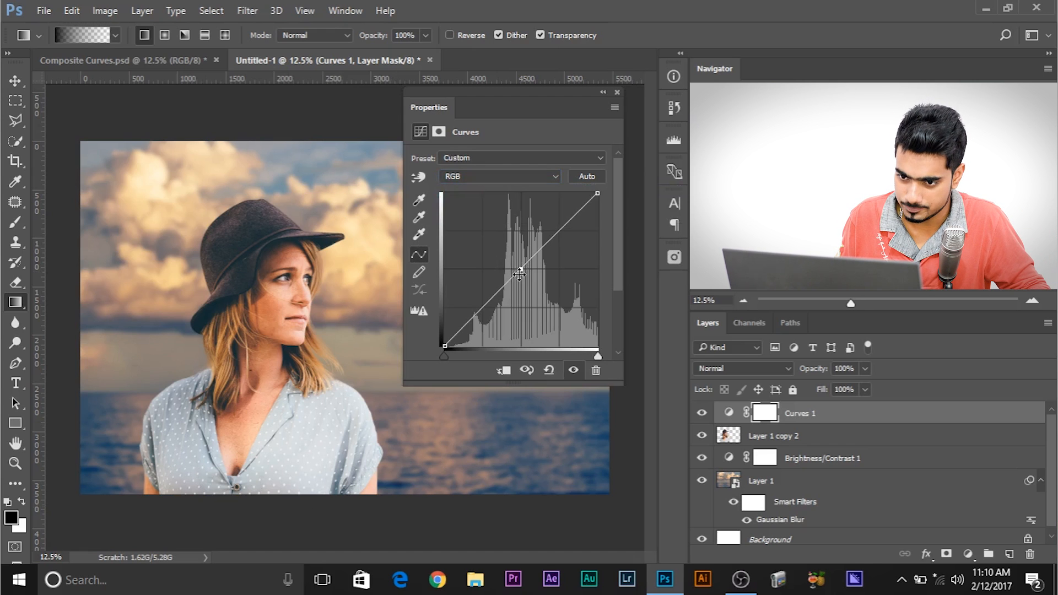
{"action": "left_click_drag", "start_coordinate": [520, 273], "coordinate": [506, 259]}
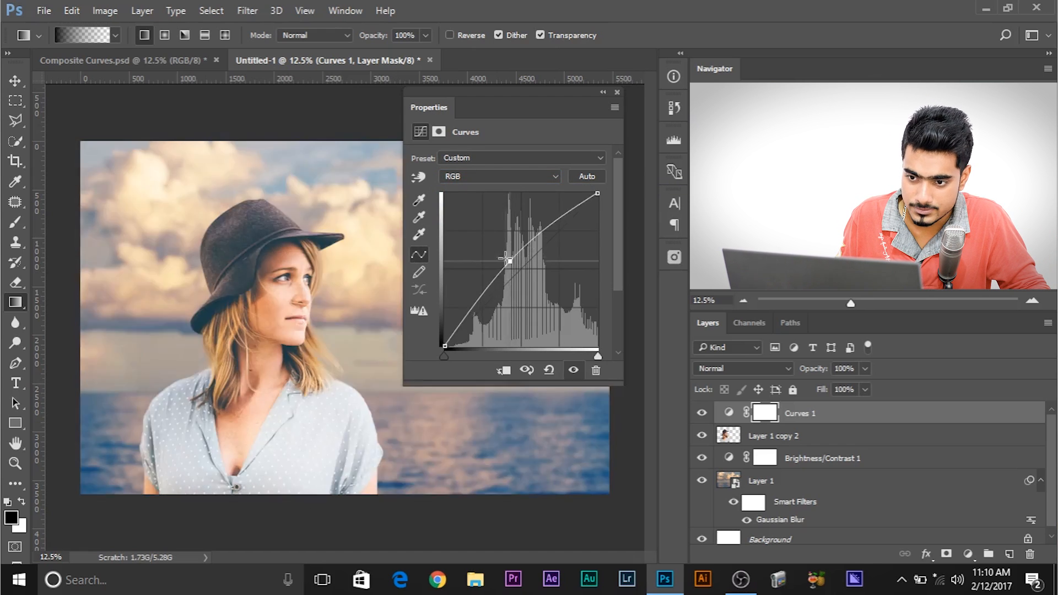
{"action": "left_click_drag", "start_coordinate": [506, 260], "coordinate": [529, 276]}
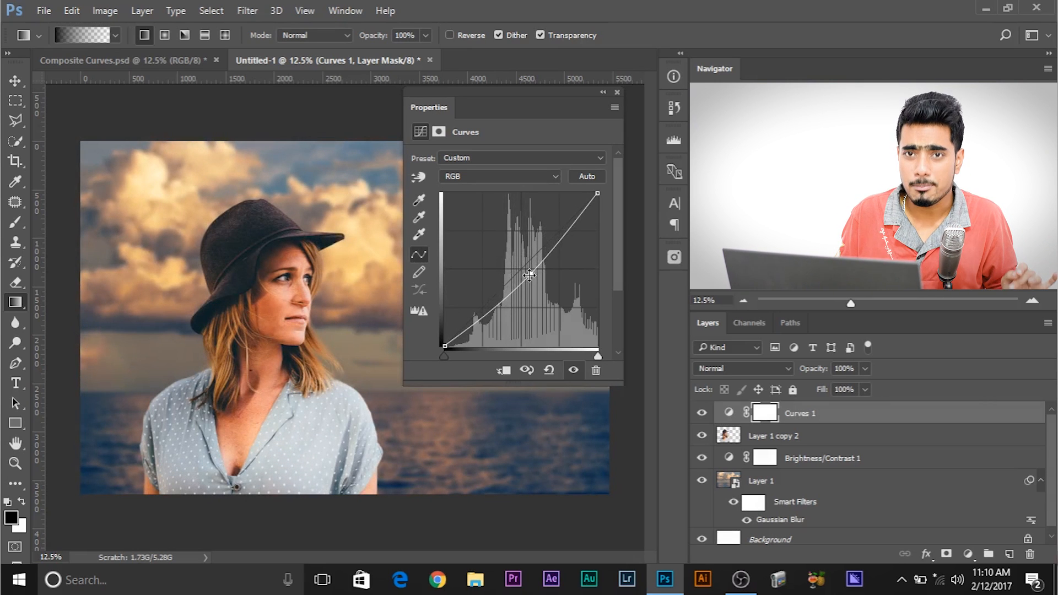
{"action": "left_click_drag", "start_coordinate": [530, 276], "coordinate": [541, 280]}
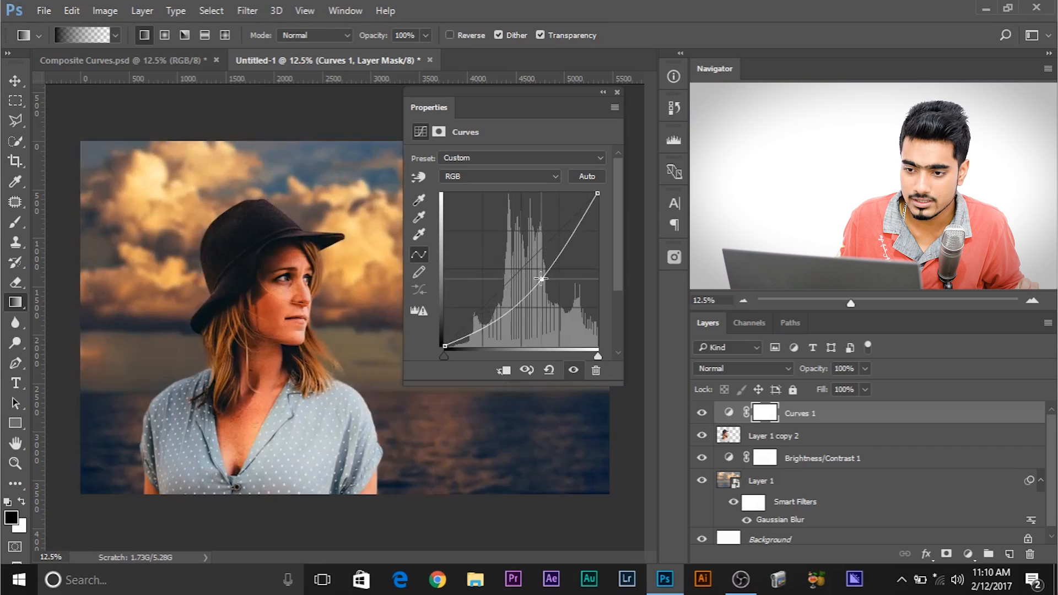
{"action": "left_click_drag", "start_coordinate": [540, 279], "coordinate": [529, 273]}
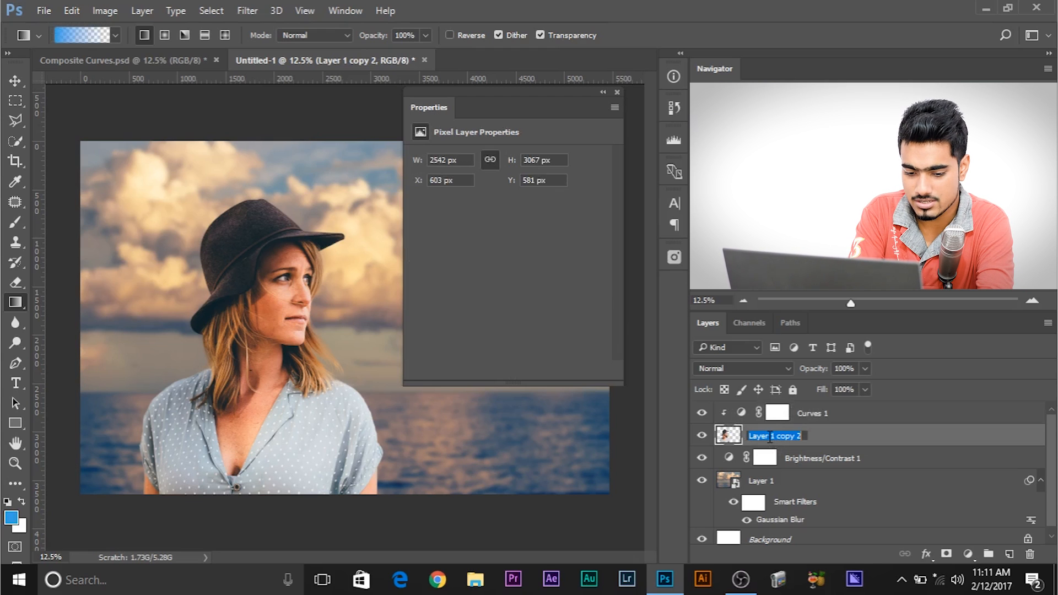
Enter 'Woman' and drag the RGB curve midpoint down to darken her midtones.
{"action": "type", "text": "Woman"}
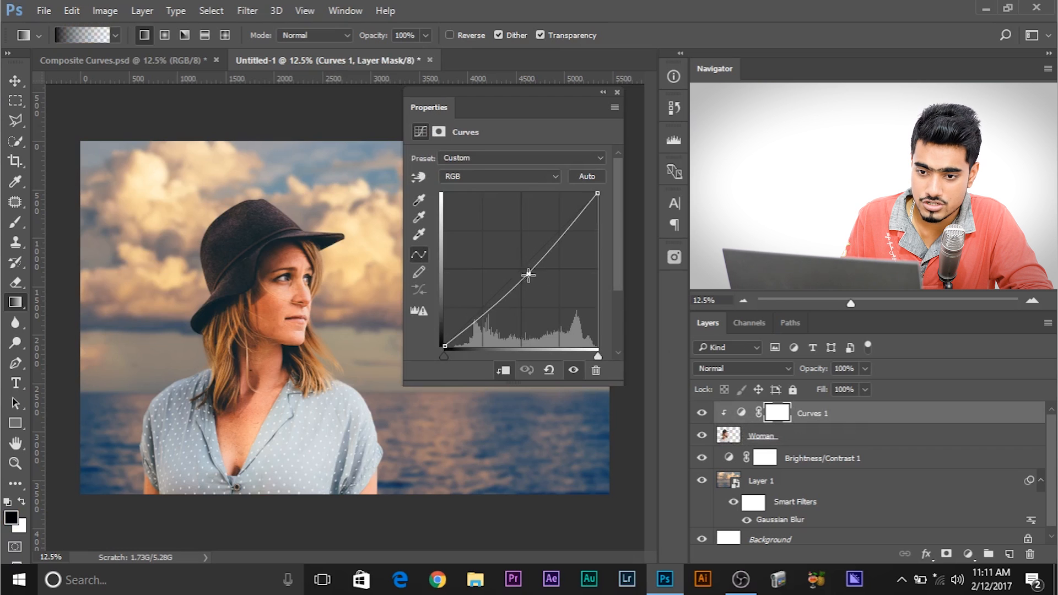
{"action": "left_click_drag", "start_coordinate": [530, 274], "coordinate": [534, 282]}
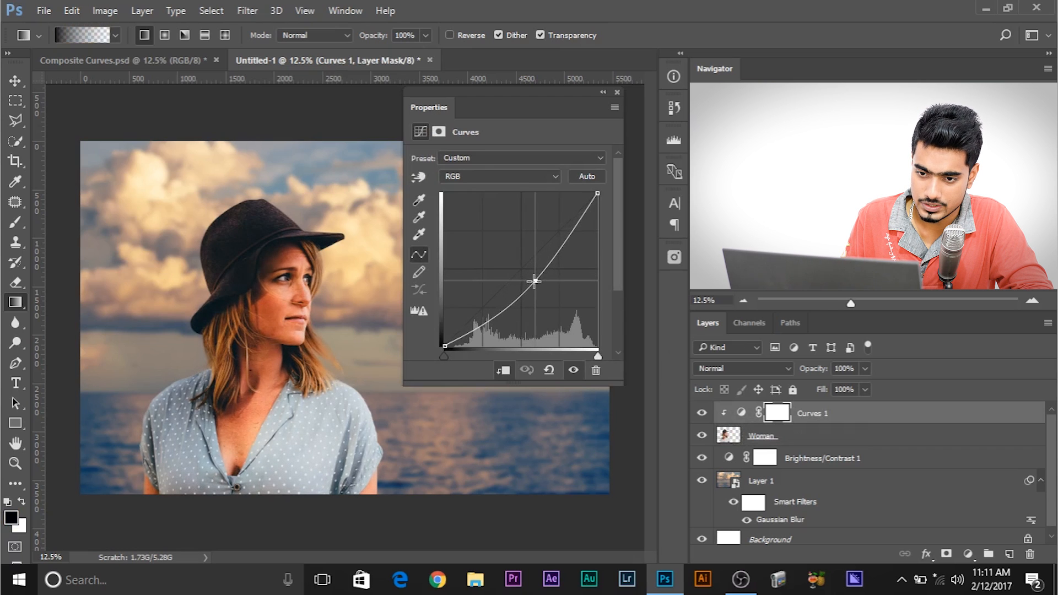
{"action": "left_click_drag", "start_coordinate": [533, 282], "coordinate": [560, 250]}
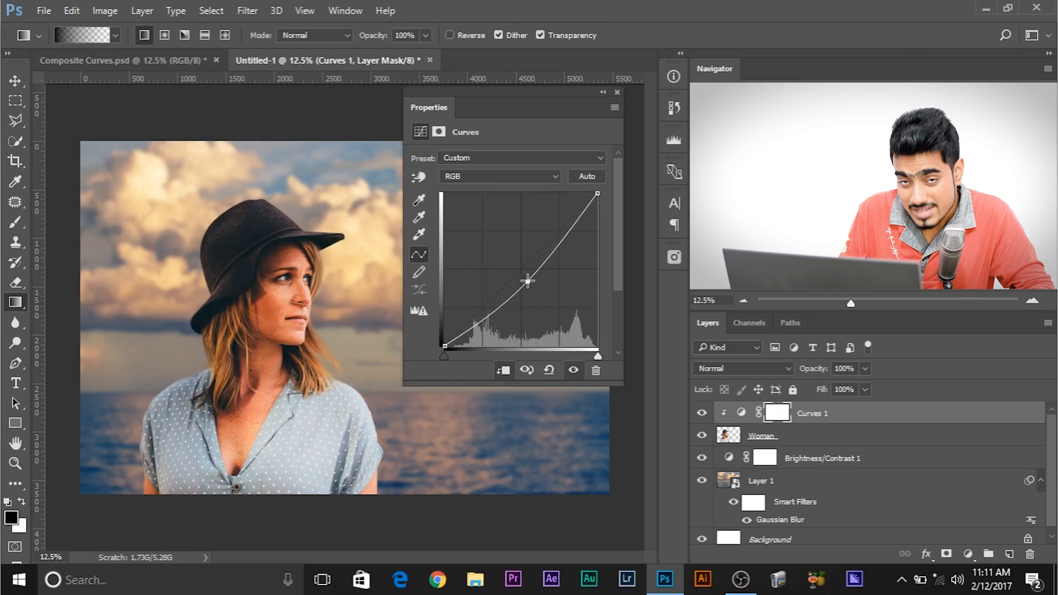
{"action": "left_click_drag", "start_coordinate": [529, 280], "coordinate": [540, 289]}
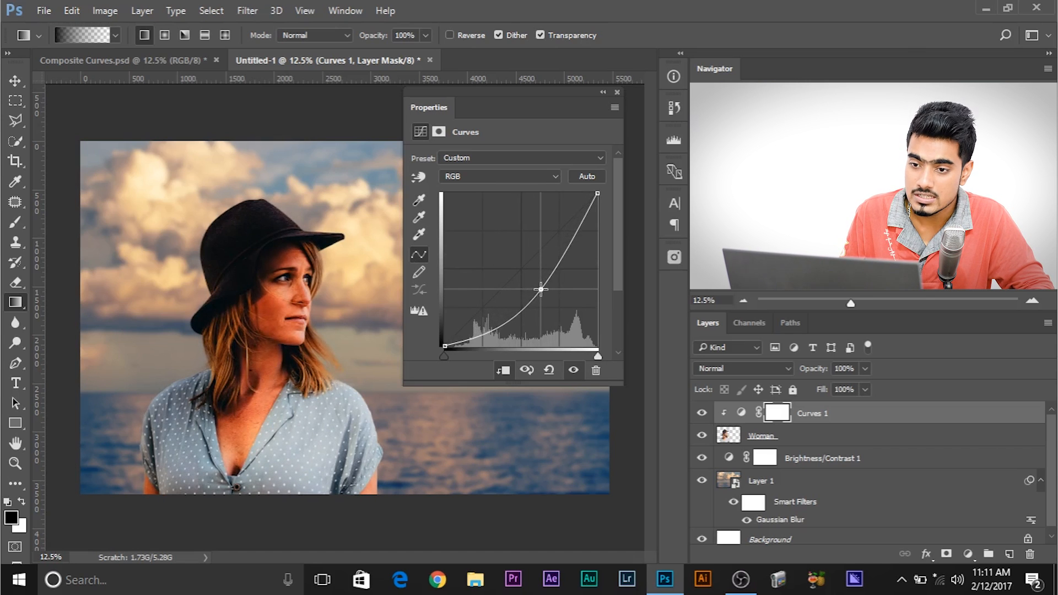
{"action": "left_click_drag", "start_coordinate": [540, 289], "coordinate": [525, 237]}
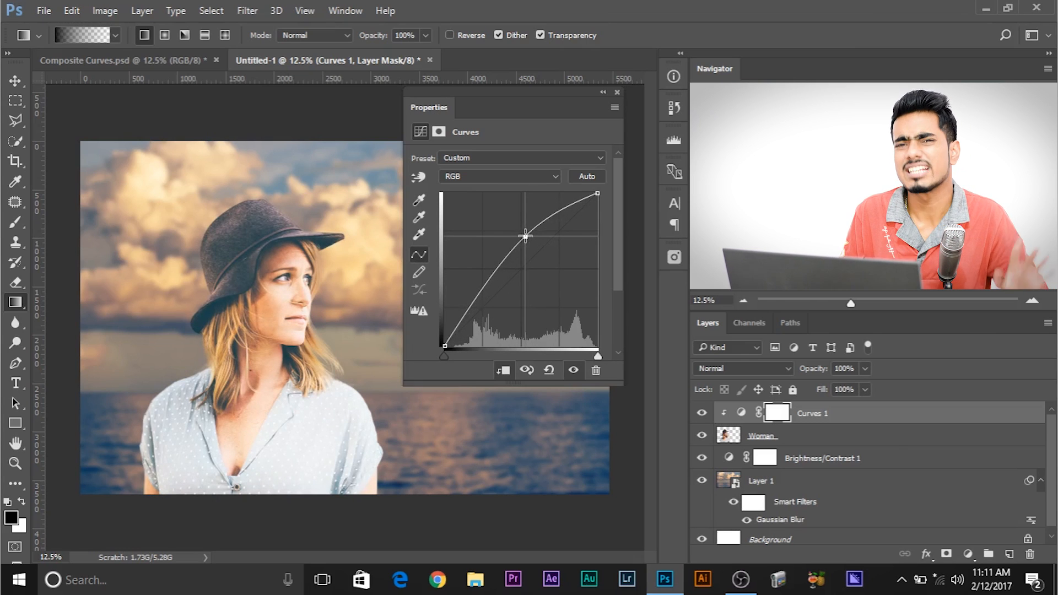
{"action": "left_click_drag", "start_coordinate": [526, 236], "coordinate": [526, 270]}
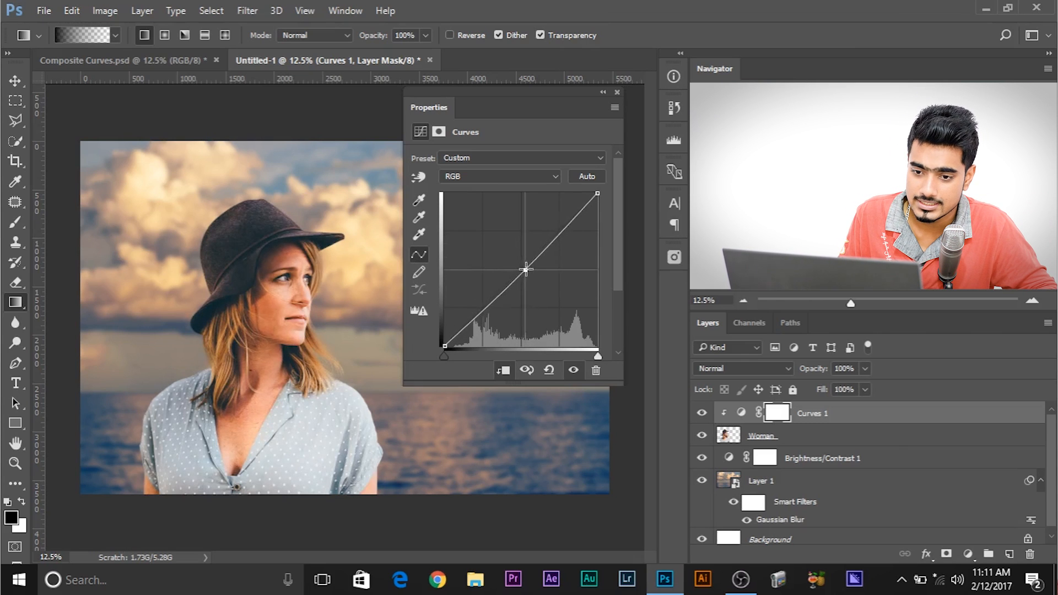
{"action": "left_click_drag", "start_coordinate": [526, 269], "coordinate": [530, 275]}
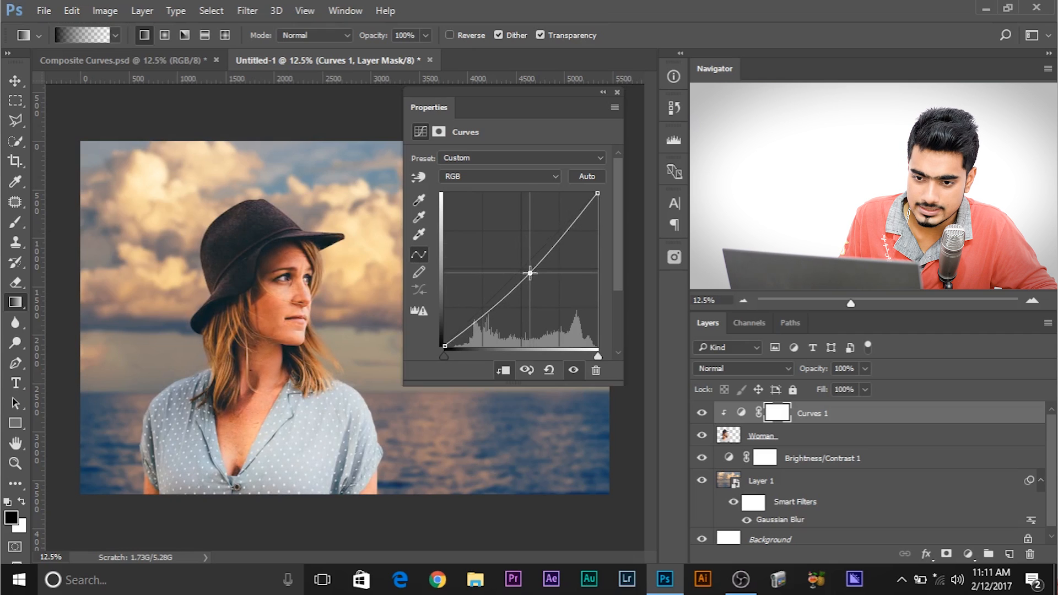
{"action": "left_click_drag", "start_coordinate": [530, 273], "coordinate": [535, 276]}
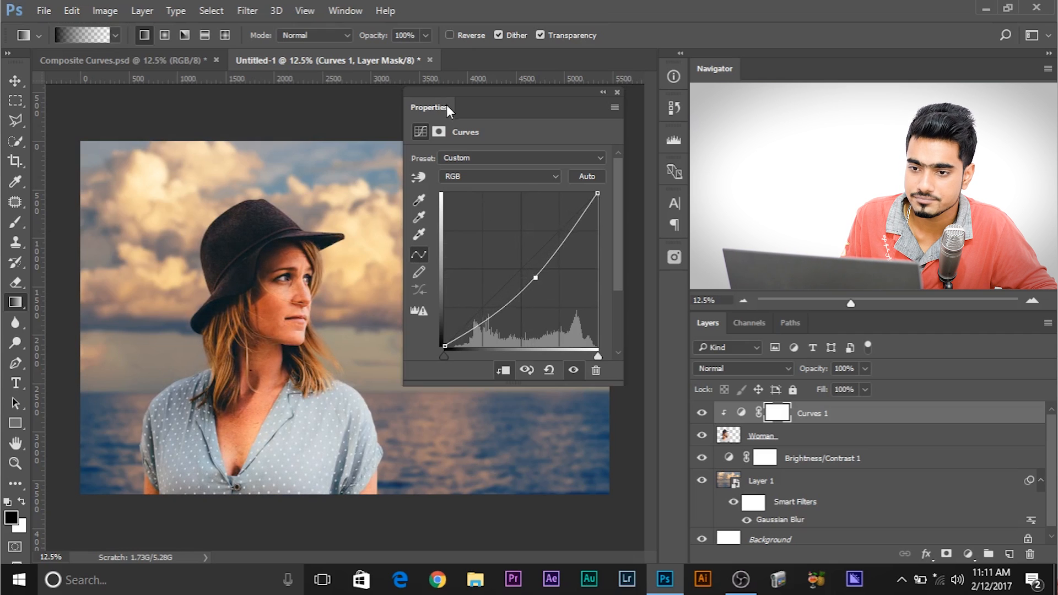
Move the Curves panel off the image and fine-tune the midtone darkening.
{"action": "left_click_drag", "start_coordinate": [430, 107], "coordinate": [559, 100]}
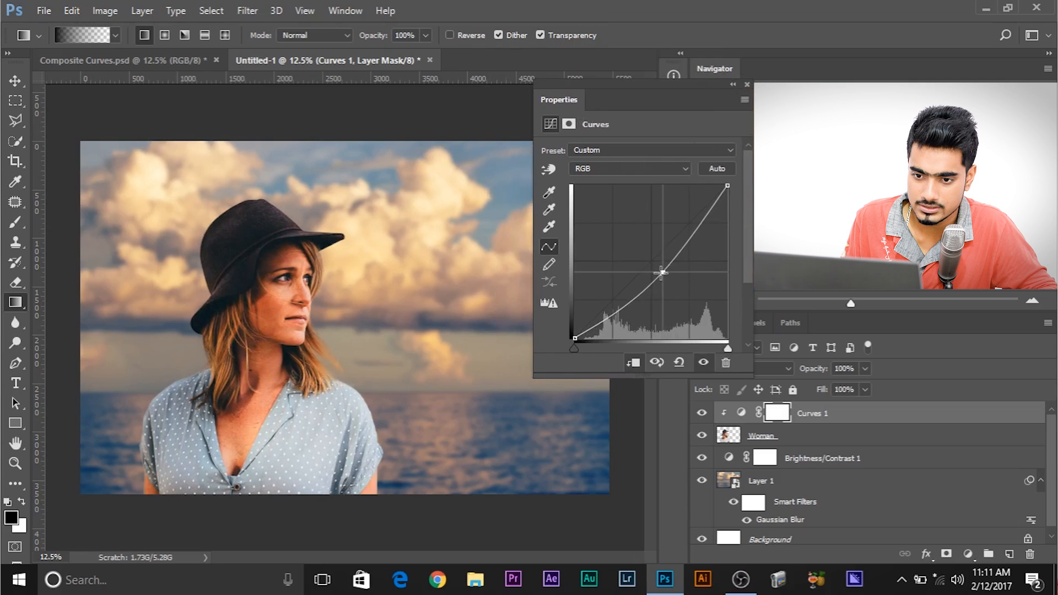
{"action": "left_click_drag", "start_coordinate": [662, 273], "coordinate": [670, 276]}
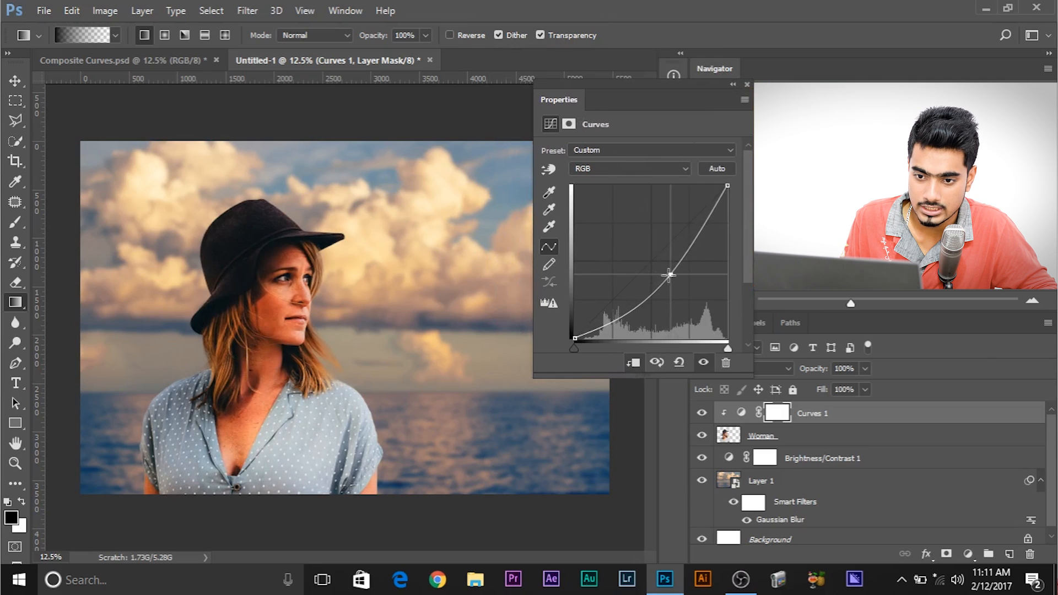
{"action": "left_click_drag", "start_coordinate": [670, 275], "coordinate": [667, 270]}
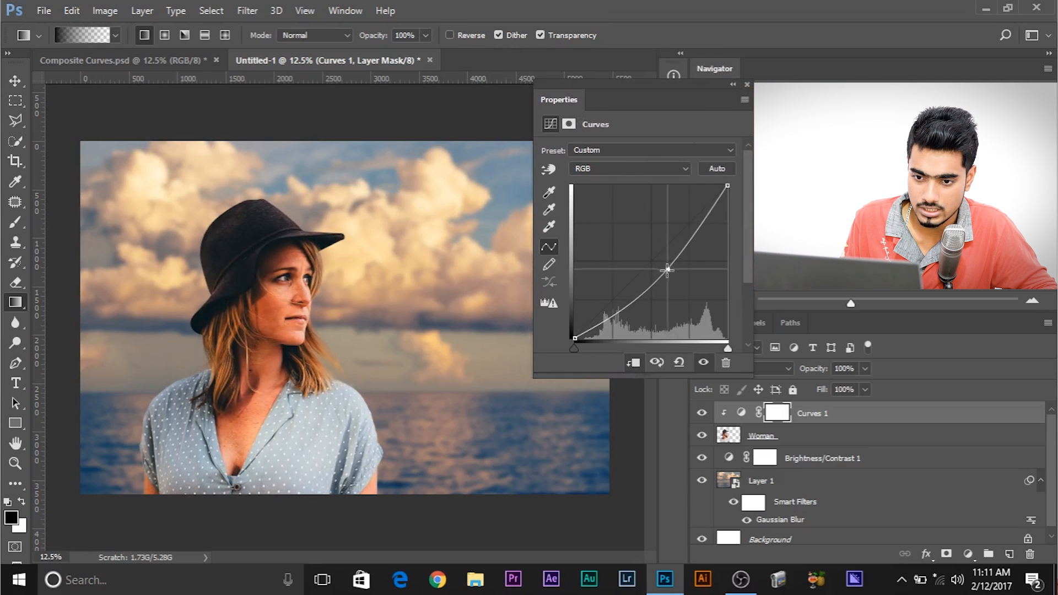
{"action": "left_click_drag", "start_coordinate": [668, 270], "coordinate": [672, 272]}
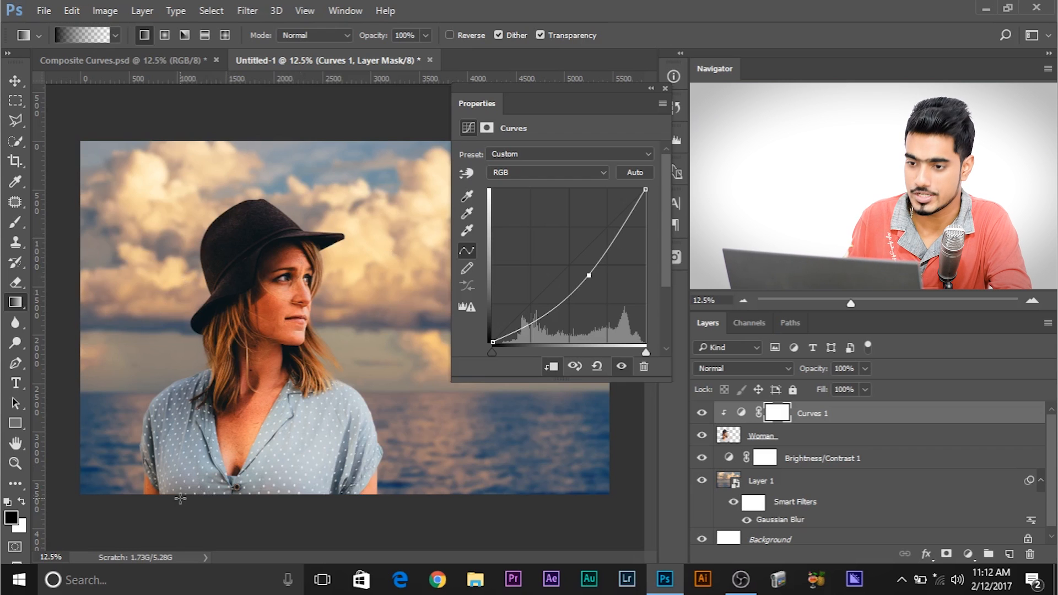
On the Blue channel, pull the highlight point below the diagonal to reduce blue.
{"action": "left_click", "coordinate": [547, 172]}
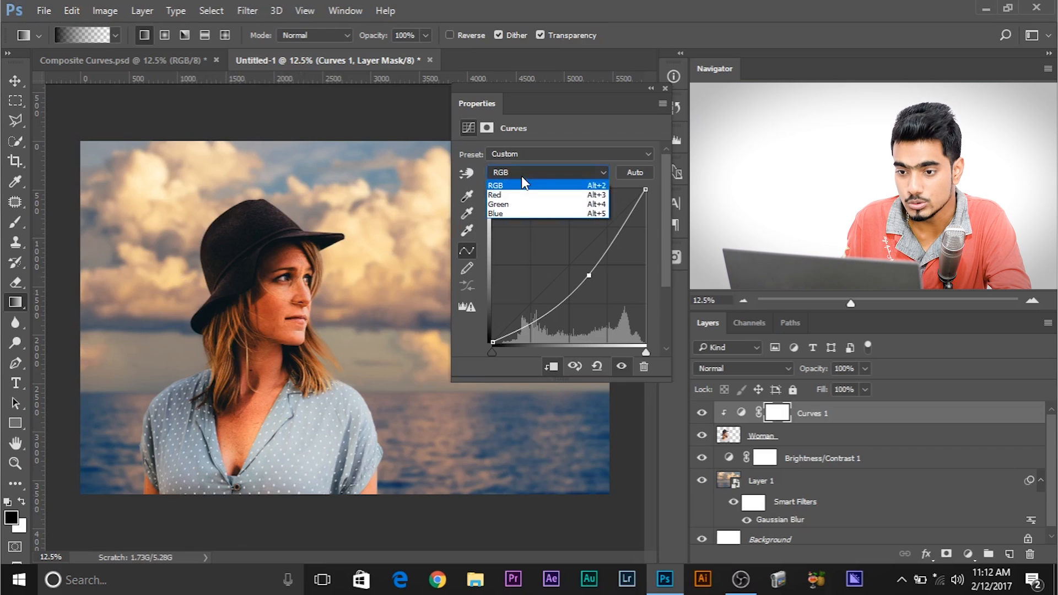
{"action": "left_click", "coordinate": [496, 213]}
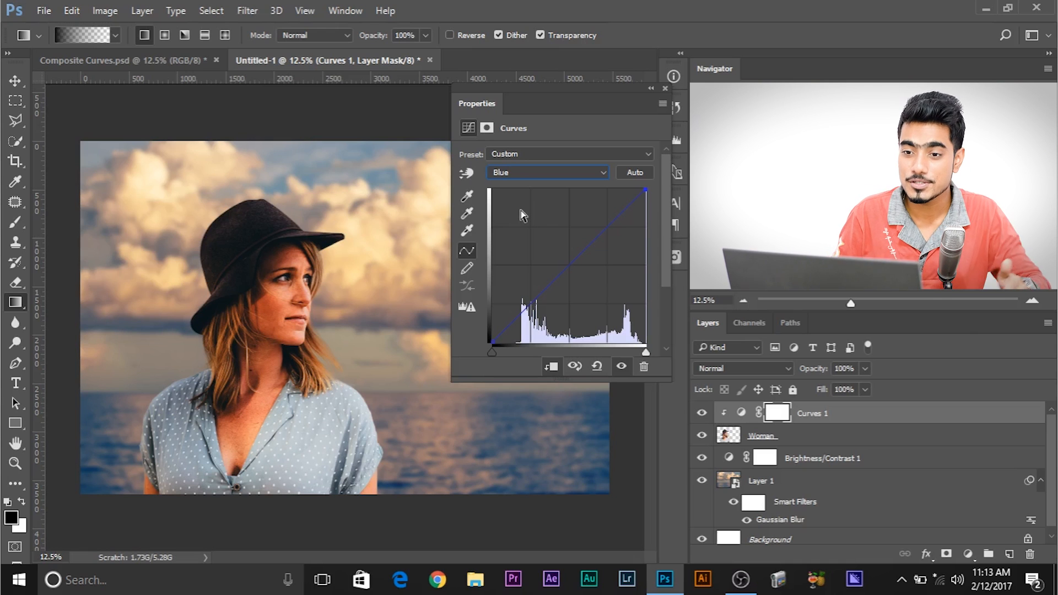
{"action": "left_click", "coordinate": [547, 172]}
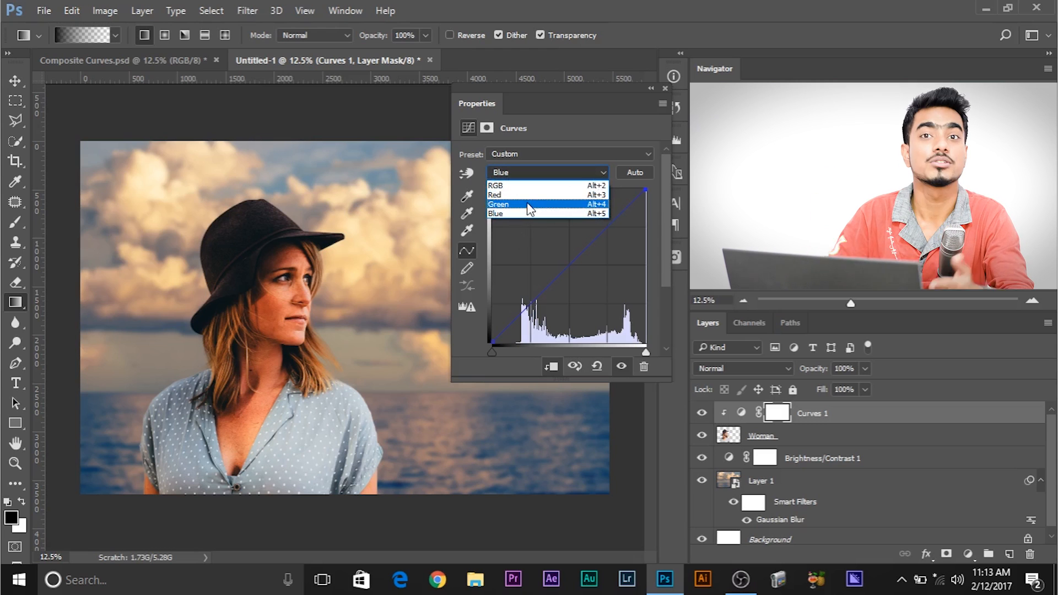
{"action": "left_click", "coordinate": [495, 213]}
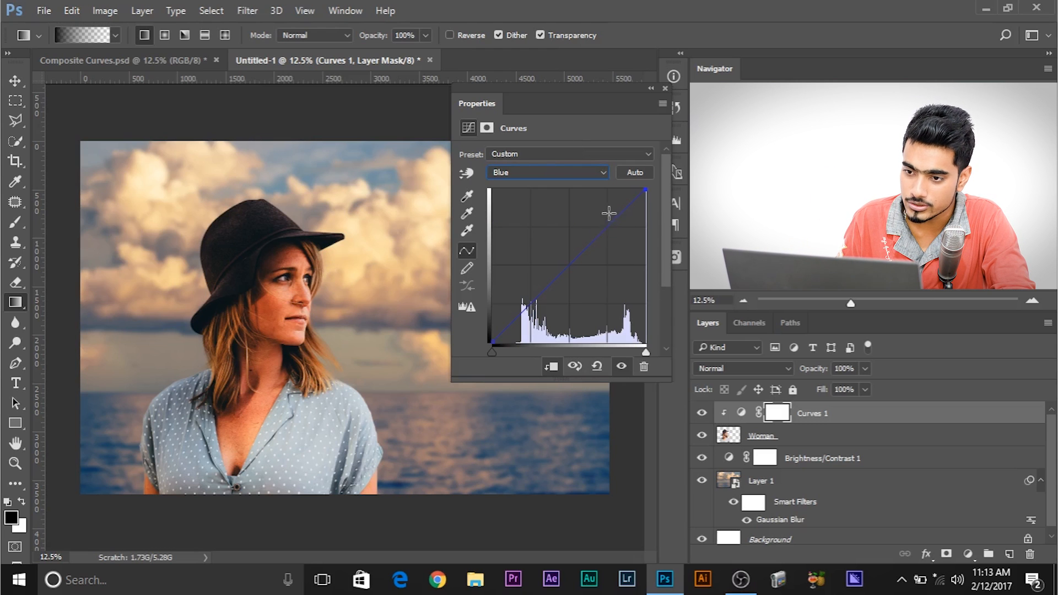
{"action": "left_click_drag", "start_coordinate": [610, 214], "coordinate": [607, 225]}
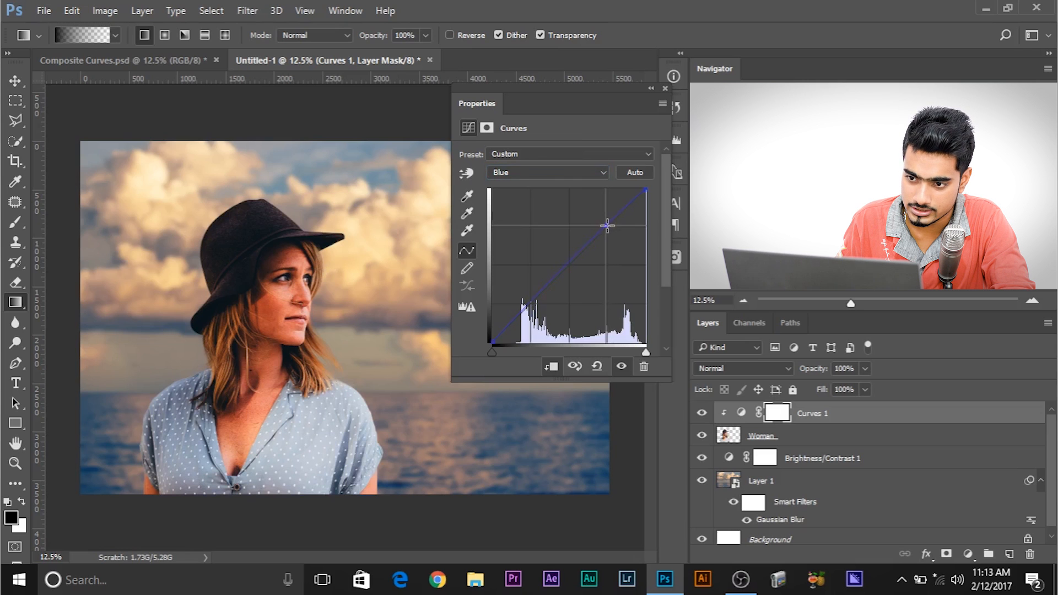
{"action": "left_click_drag", "start_coordinate": [605, 226], "coordinate": [616, 231]}
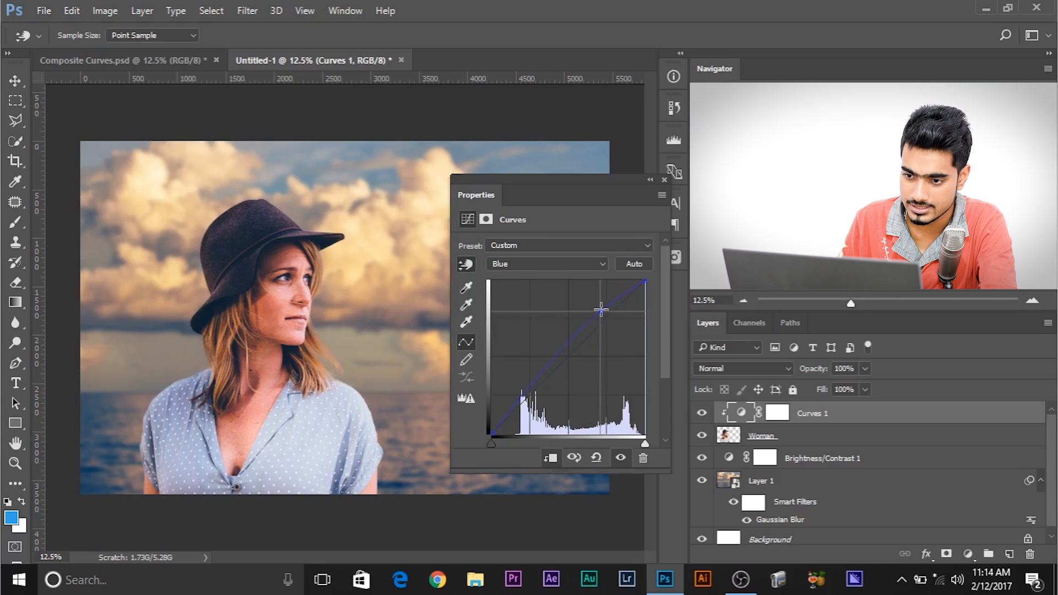
{"action": "left_click_drag", "start_coordinate": [601, 309], "coordinate": [611, 322]}
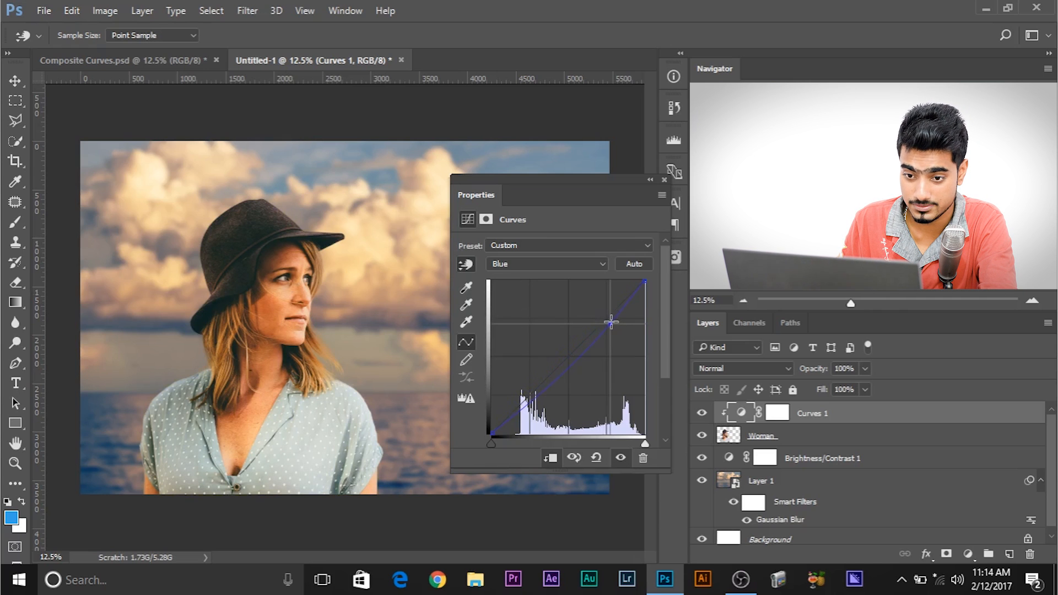
{"action": "left_click_drag", "start_coordinate": [610, 323], "coordinate": [613, 320]}
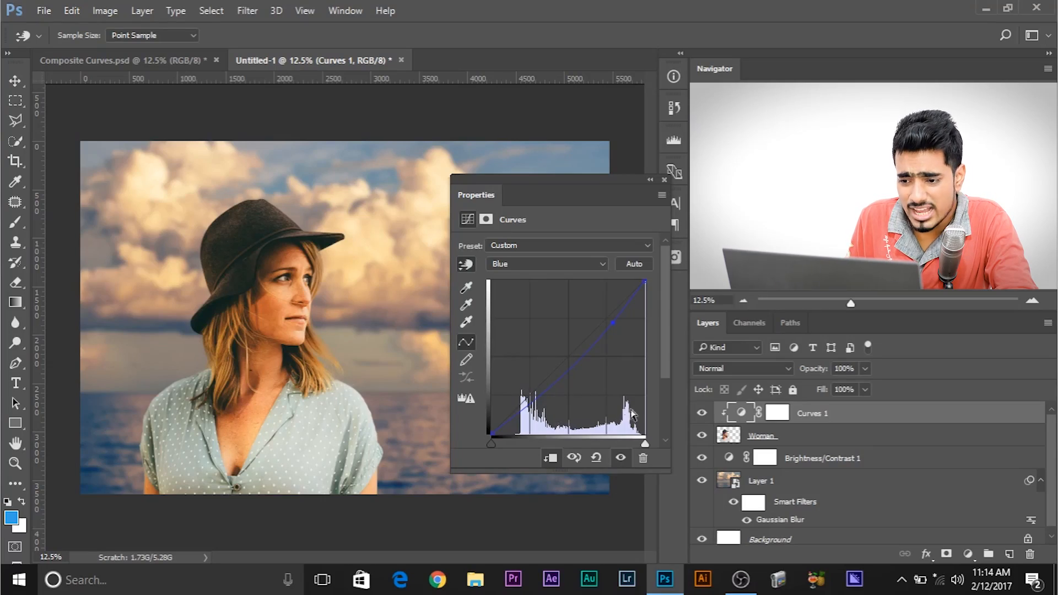
{"action": "mouse_move", "coordinate": [659, 466]}
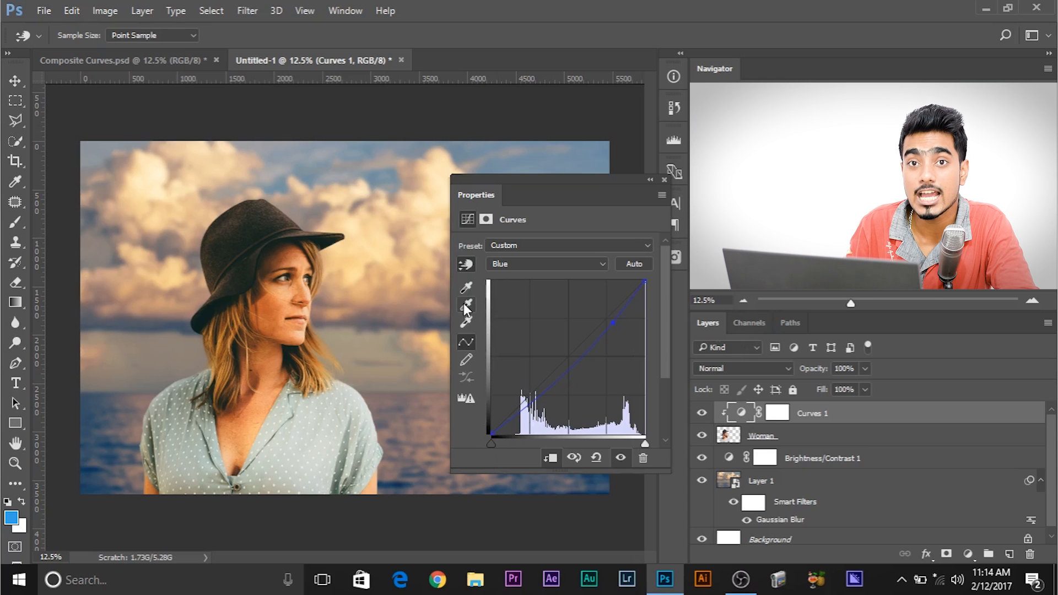
{"action": "mouse_move", "coordinate": [467, 305]}
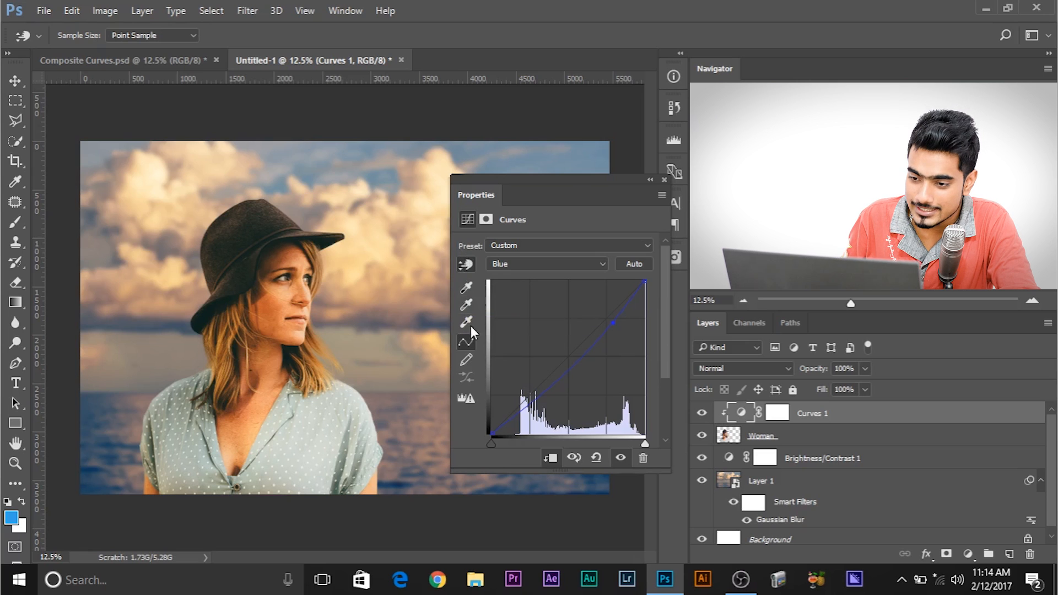
{"action": "mouse_move", "coordinate": [621, 398]}
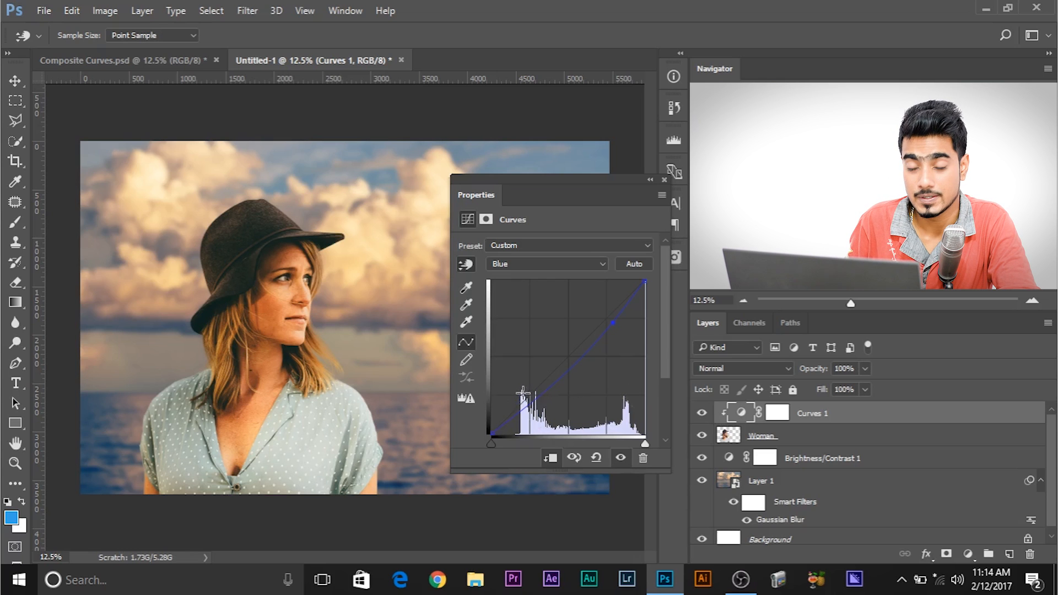
Check the combined RGB curve, then return to the Blue channel curve.
{"action": "left_click", "coordinate": [546, 264]}
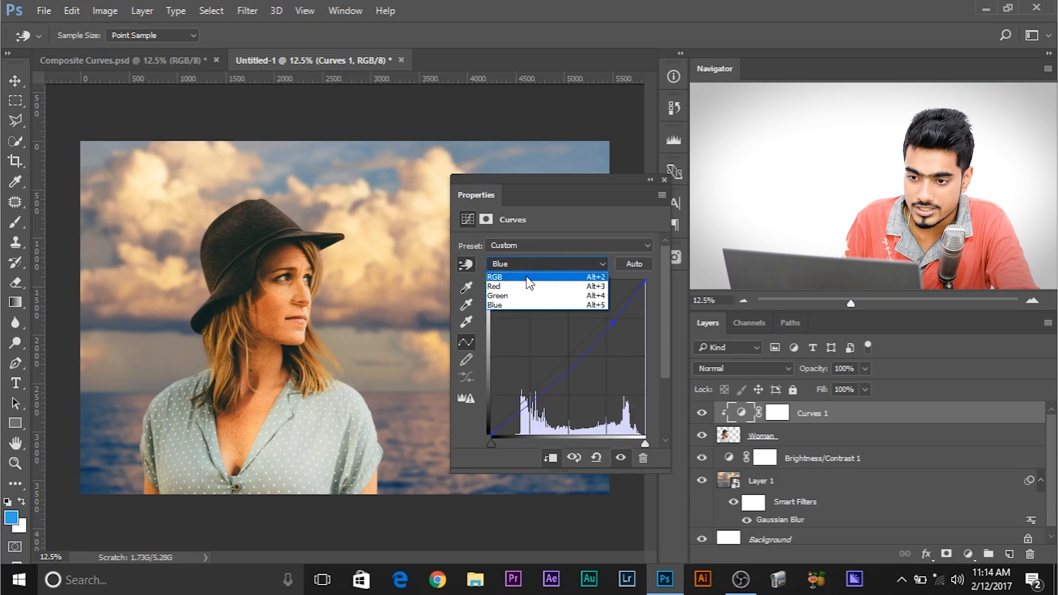
{"action": "left_click", "coordinate": [497, 277]}
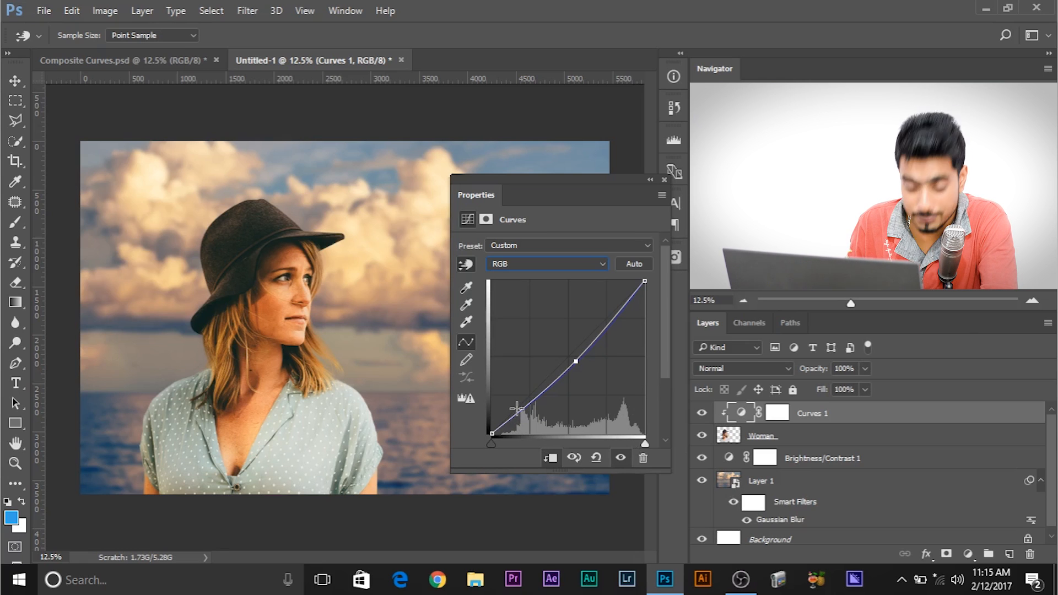
{"action": "left_click", "coordinate": [545, 263]}
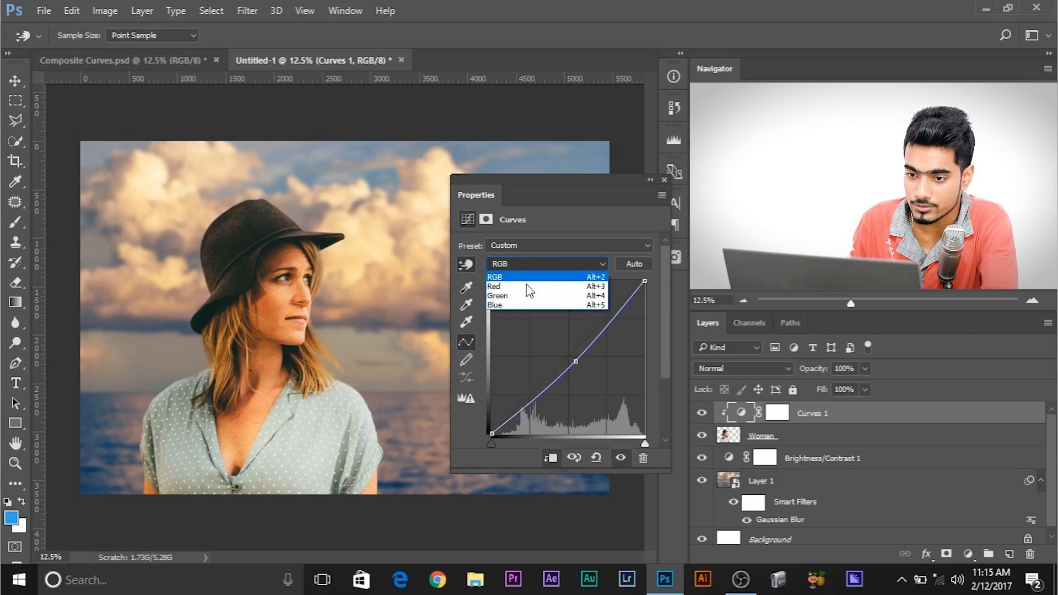
{"action": "left_click", "coordinate": [497, 305]}
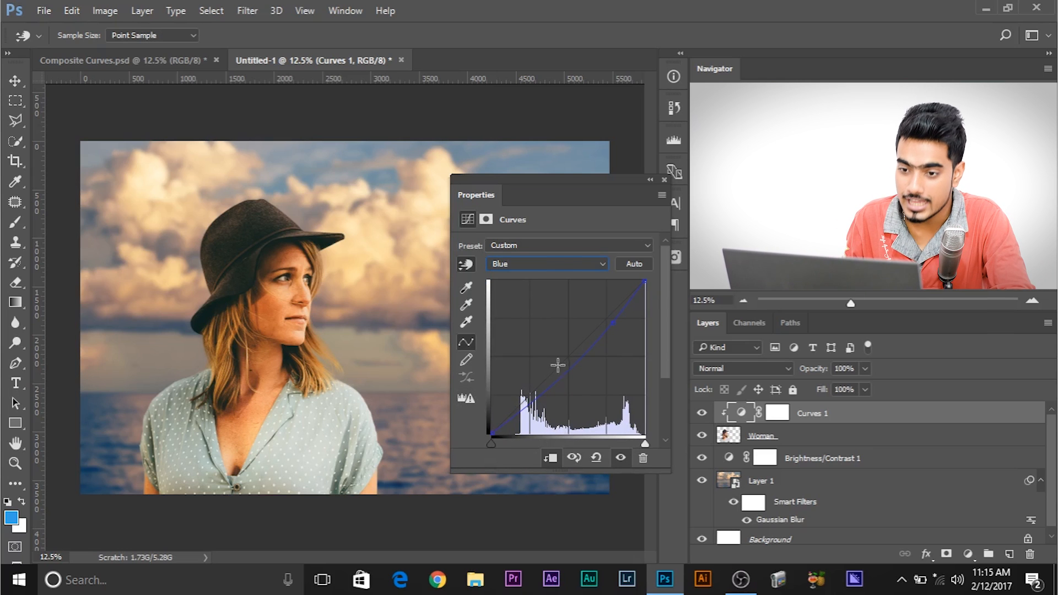
Add a midtone point on the woman's Blue curve and close the Curves properties.
{"action": "left_click", "coordinate": [547, 264]}
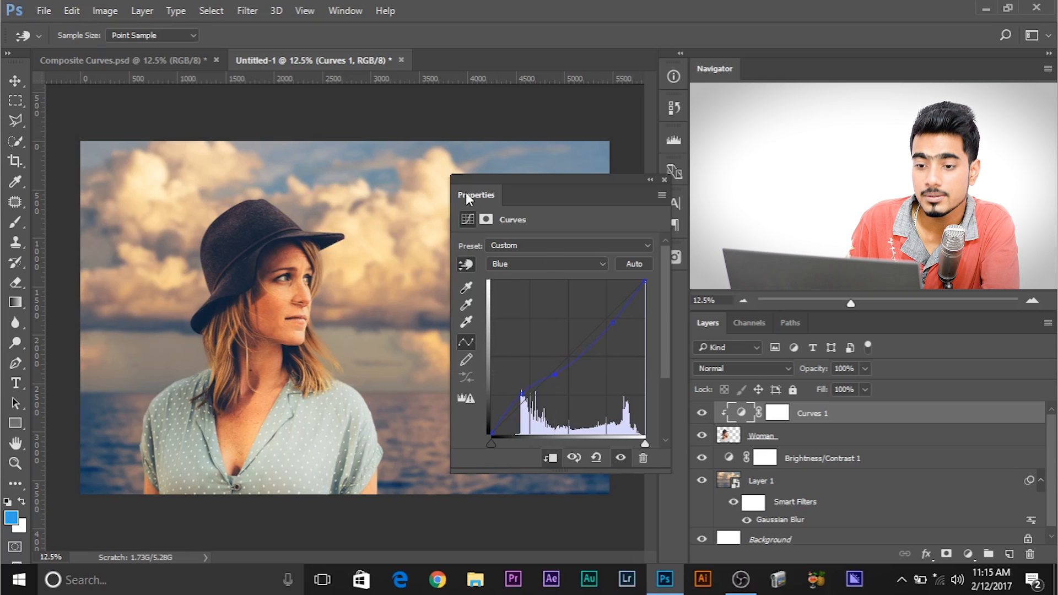
{"action": "left_click", "coordinate": [665, 180]}
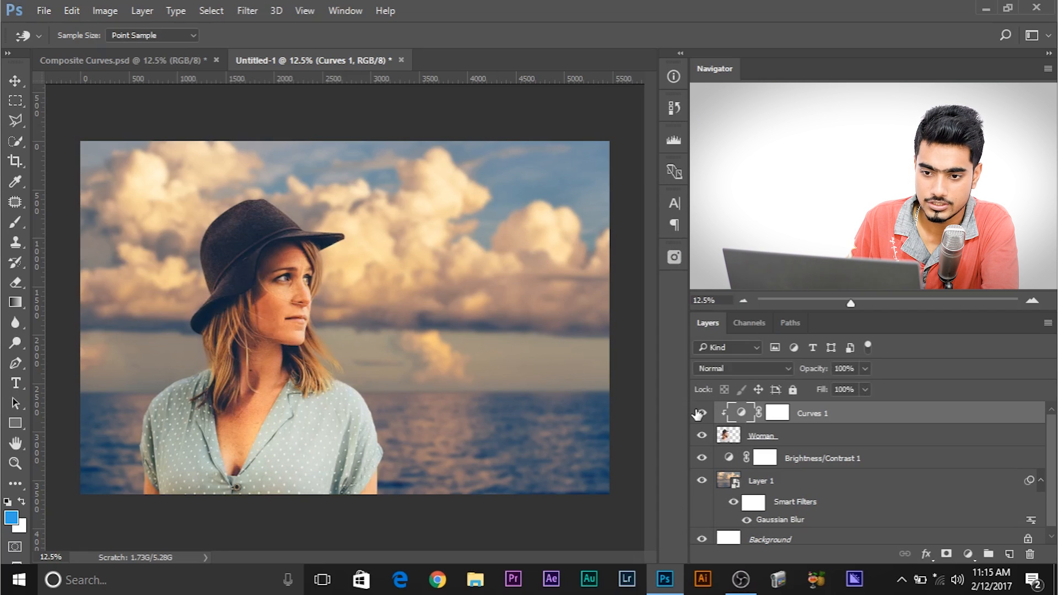
{"action": "mouse_move", "coordinate": [700, 414]}
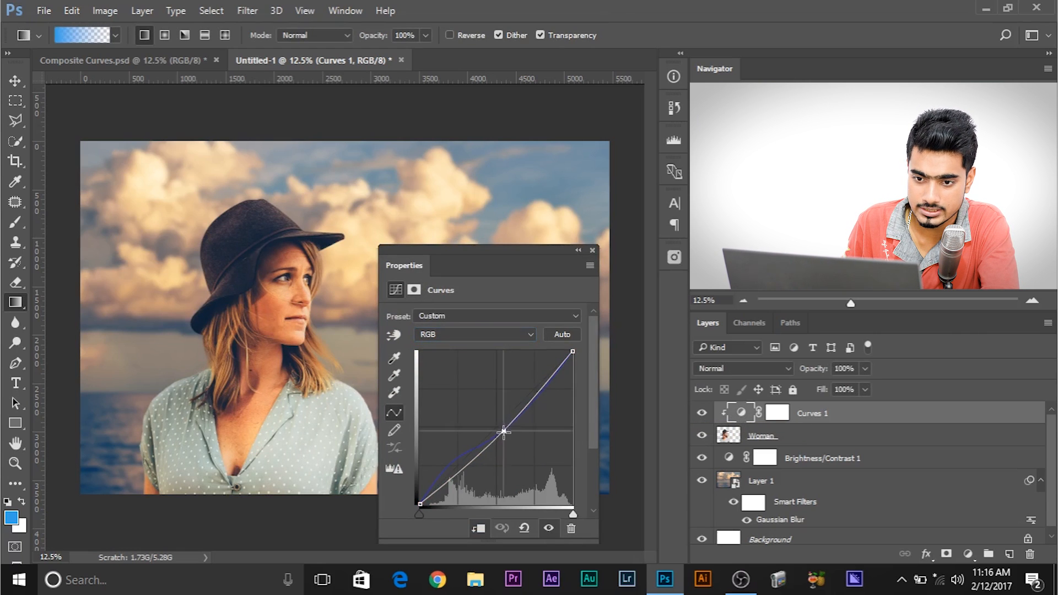
Pull the woman's RGB midtones down further and show the Red, Green, Blue channel list.
{"action": "left_click_drag", "start_coordinate": [503, 430], "coordinate": [510, 435]}
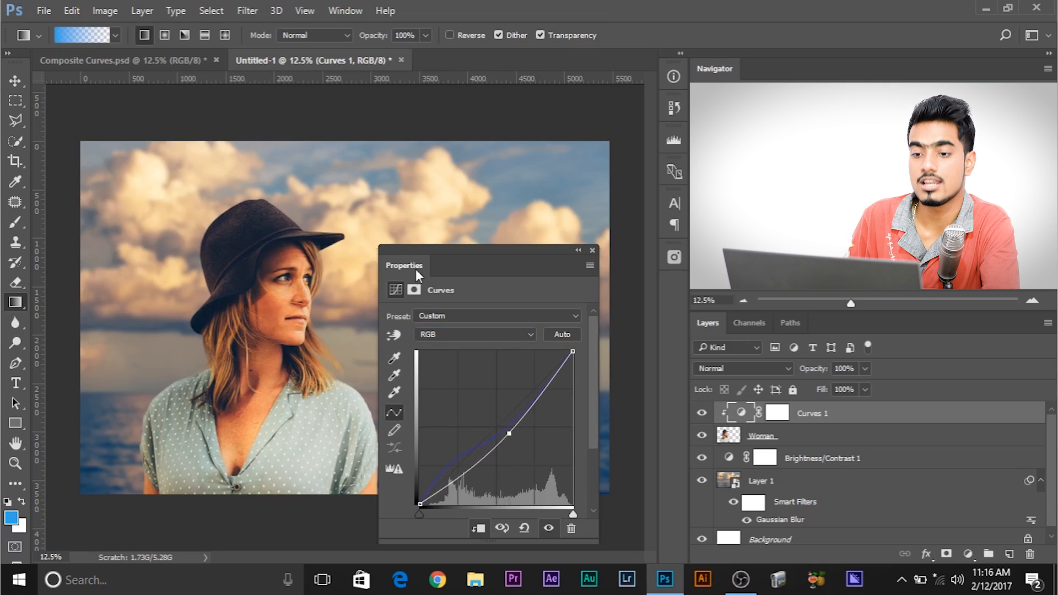
{"action": "left_click_drag", "start_coordinate": [404, 265], "coordinate": [469, 253]}
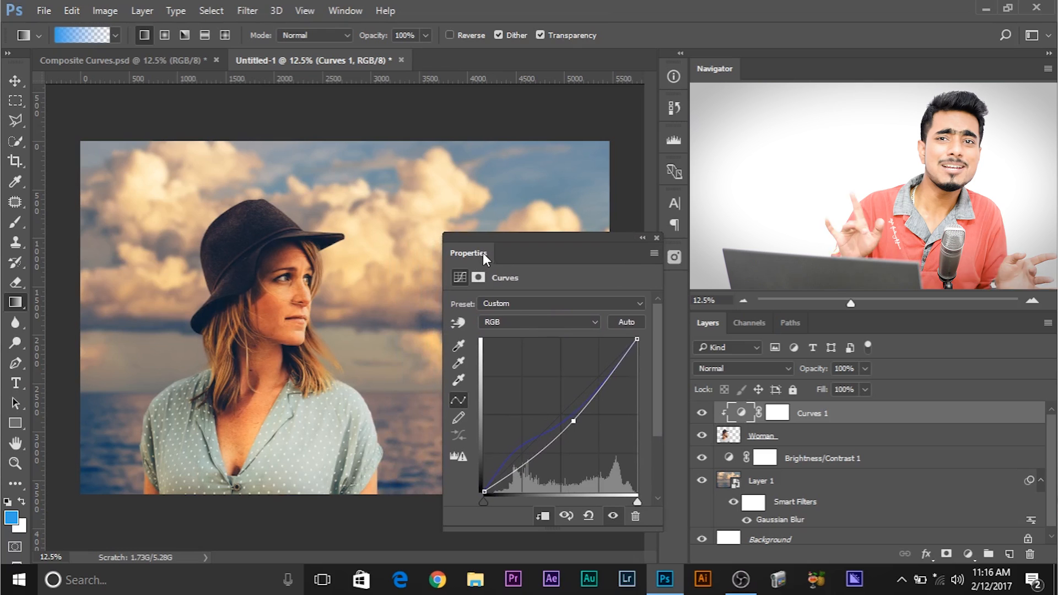
{"action": "left_click", "coordinate": [536, 322]}
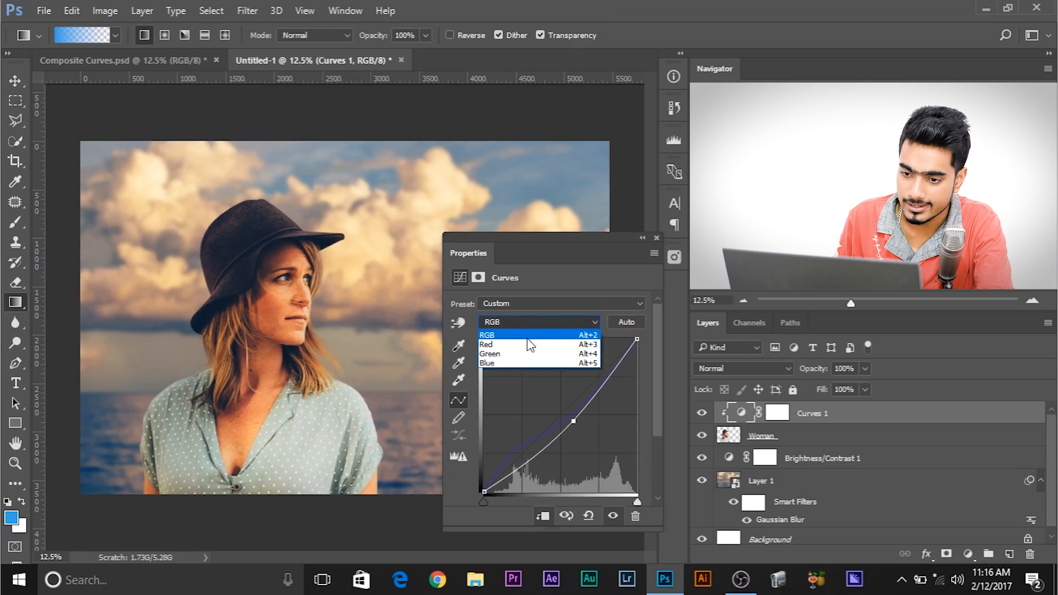
Settle the Red curve's midtone point slightly below the diagonal to reduce red.
{"action": "left_click", "coordinate": [486, 345]}
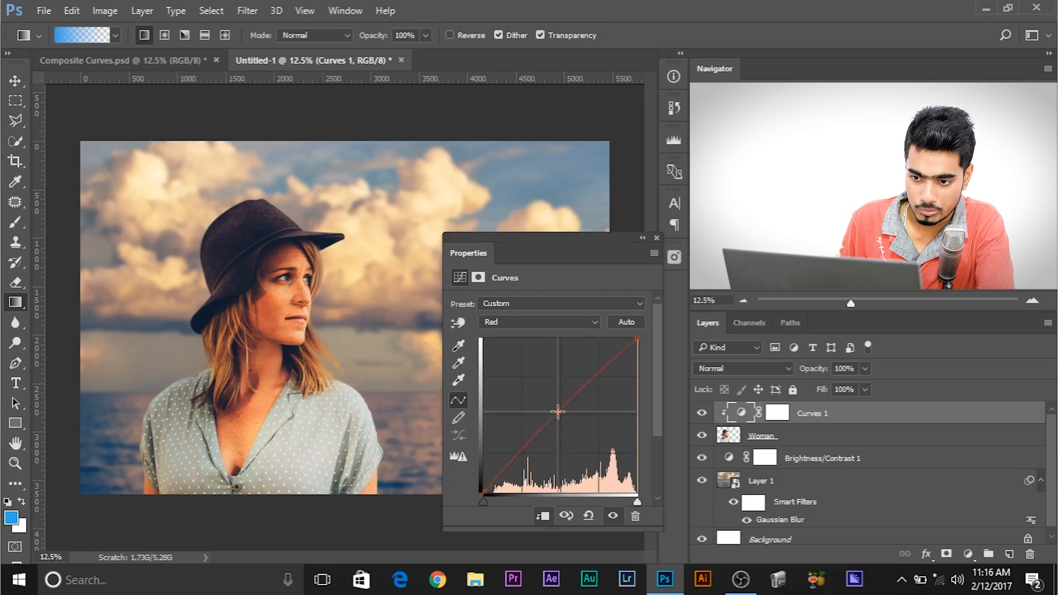
{"action": "left_click_drag", "start_coordinate": [557, 412], "coordinate": [570, 424]}
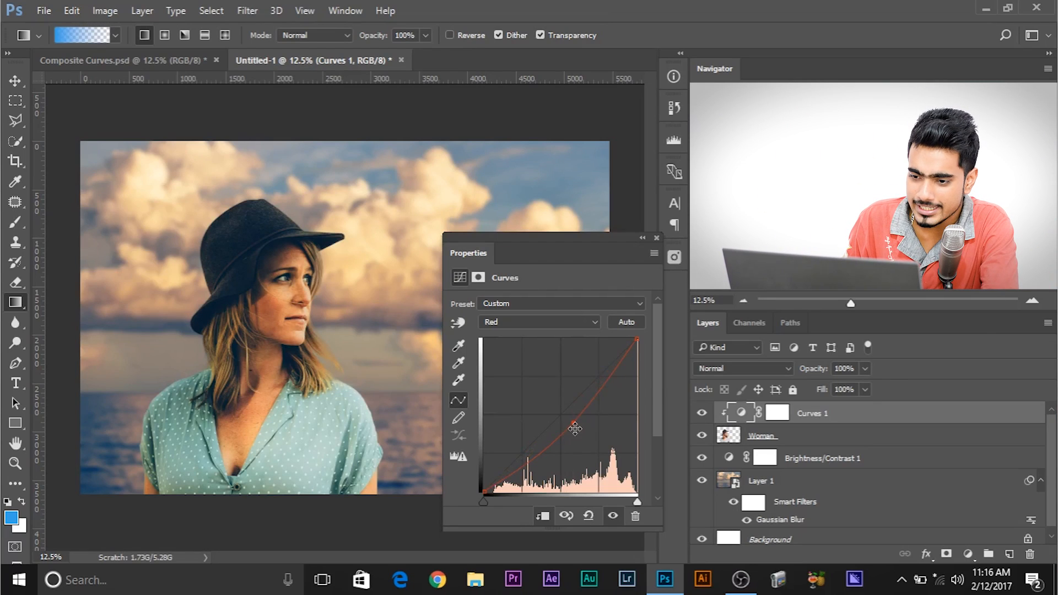
{"action": "left_click_drag", "start_coordinate": [576, 429], "coordinate": [569, 422]}
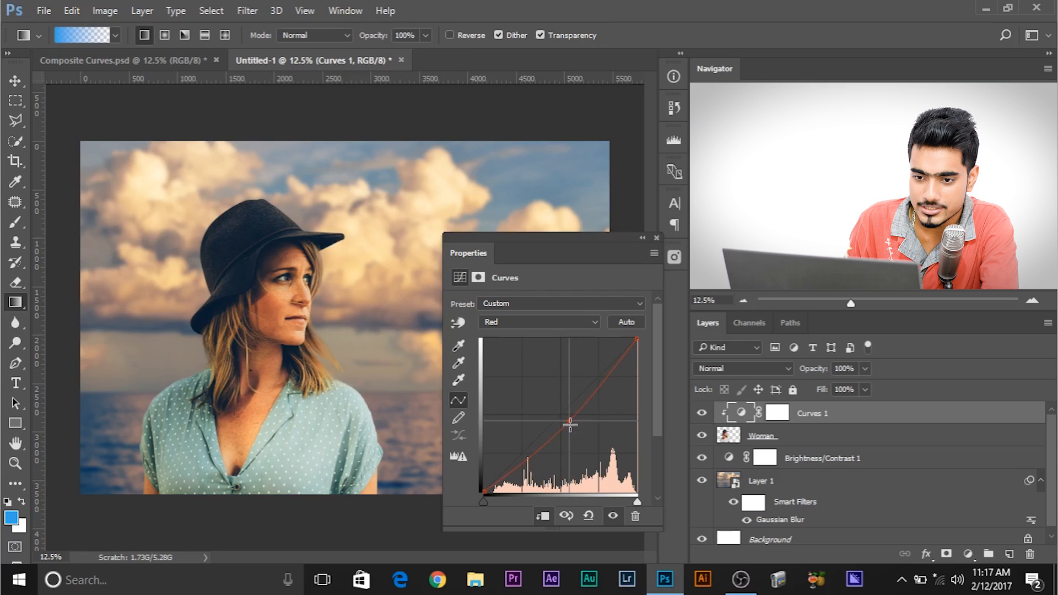
{"action": "left_click_drag", "start_coordinate": [569, 424], "coordinate": [556, 411]}
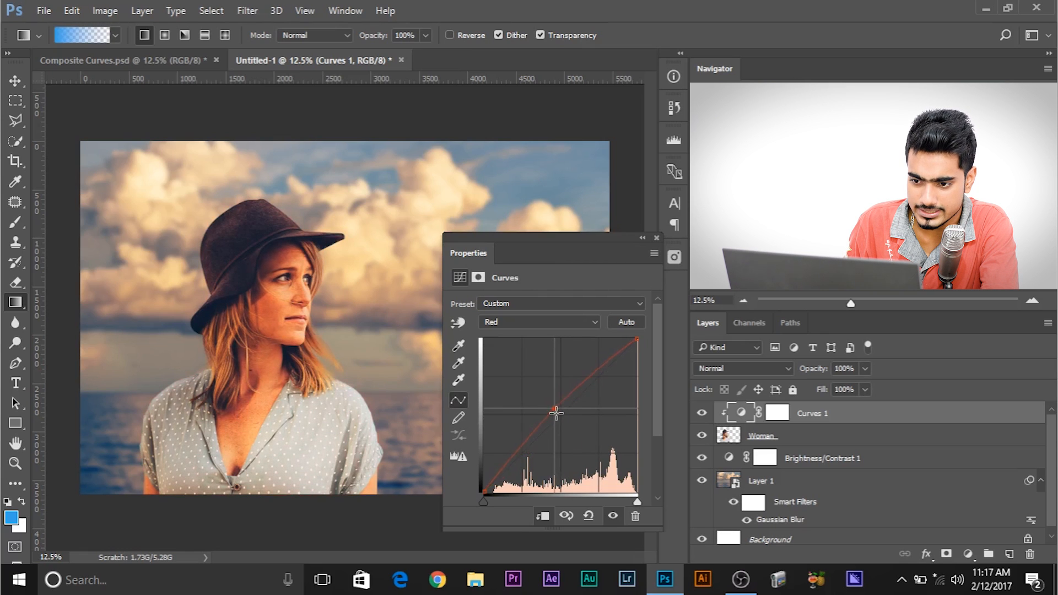
{"action": "left_click_drag", "start_coordinate": [555, 412], "coordinate": [573, 420]}
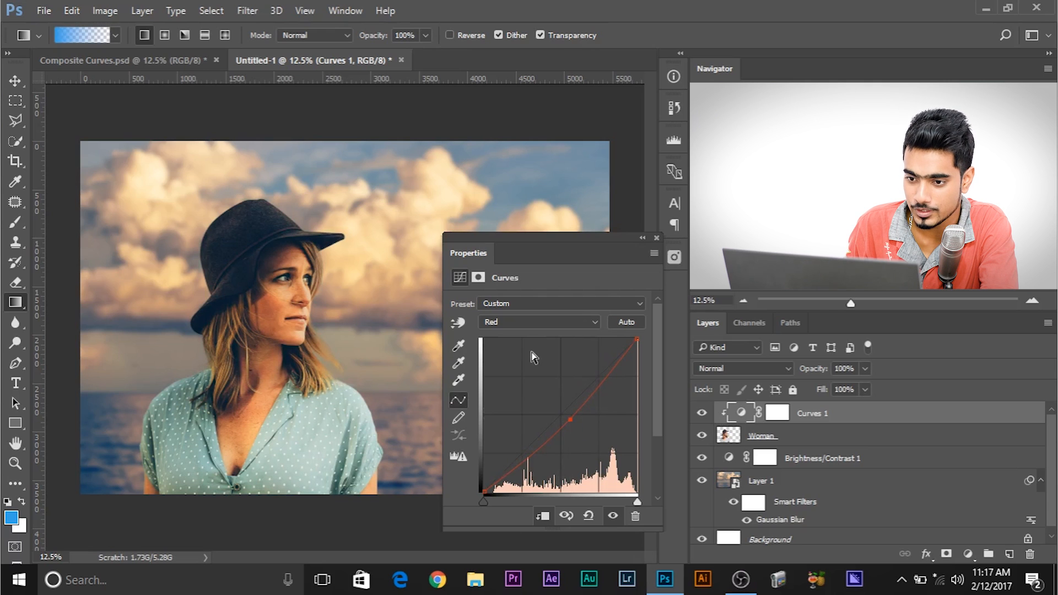
Nudge the Green curve's midtones and pull the Blue highlights down slightly.
{"action": "left_click", "coordinate": [538, 322]}
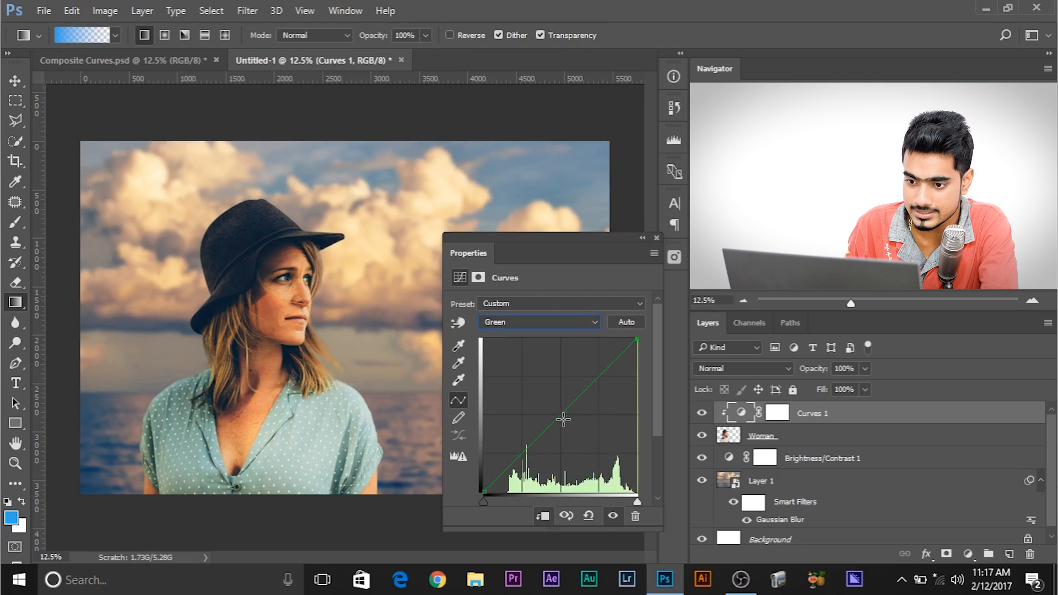
{"action": "left_click_drag", "start_coordinate": [565, 420], "coordinate": [557, 410]}
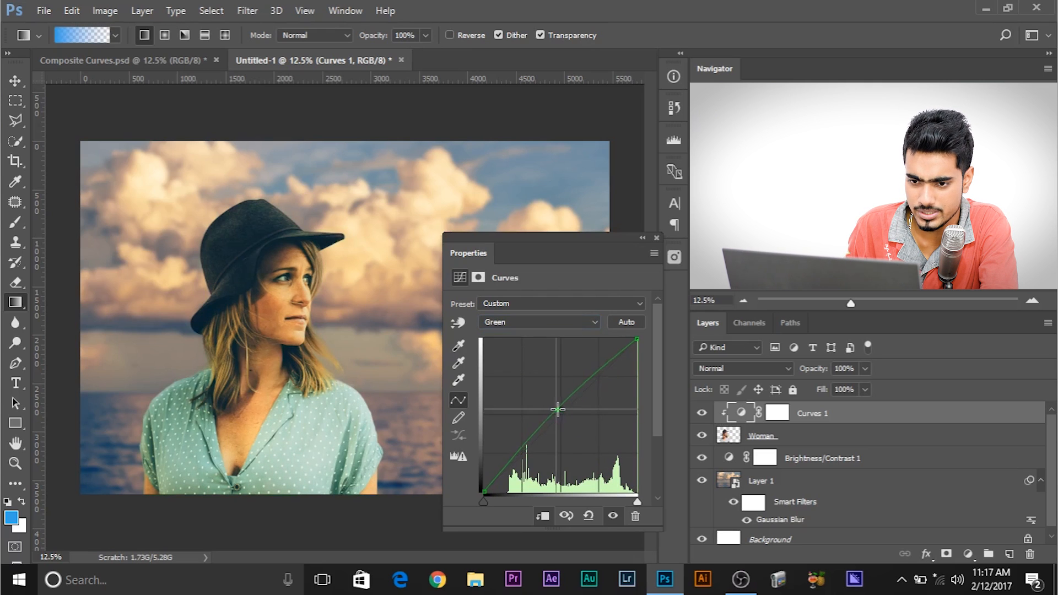
{"action": "left_click_drag", "start_coordinate": [558, 409], "coordinate": [568, 415]}
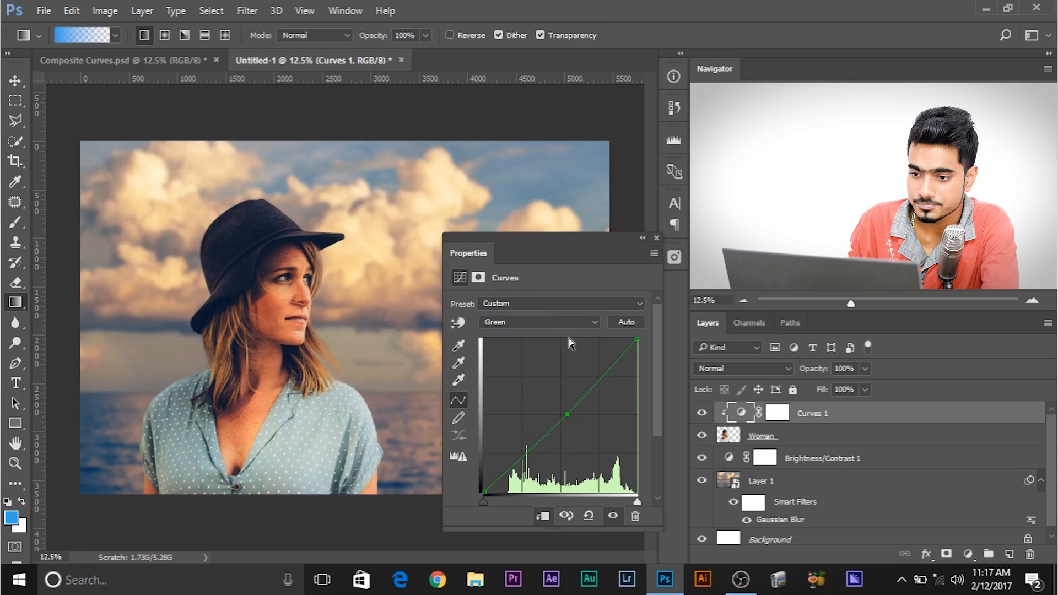
{"action": "left_click", "coordinate": [537, 322]}
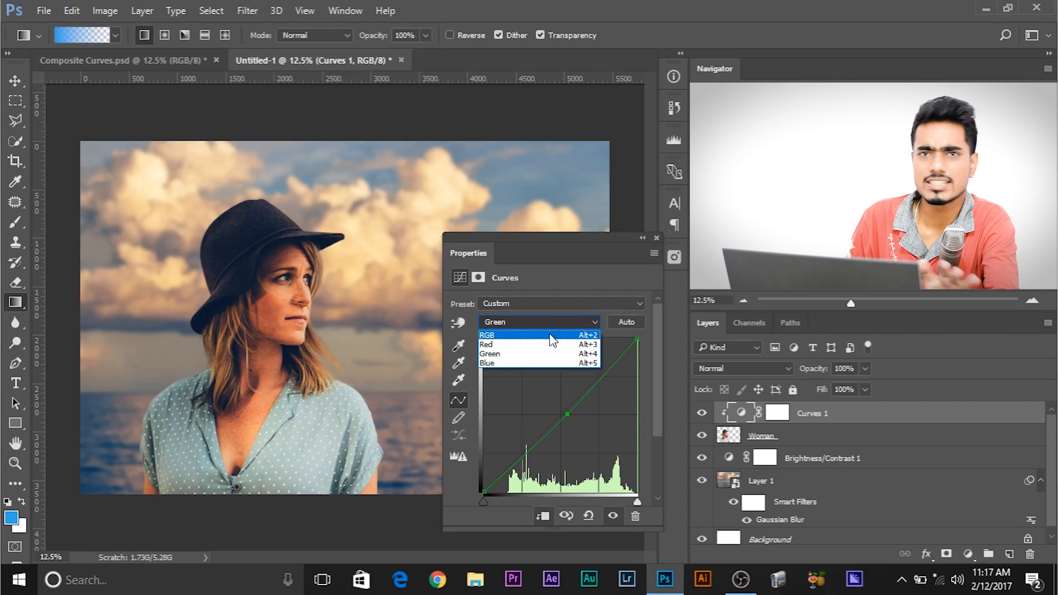
{"action": "left_click", "coordinate": [487, 363]}
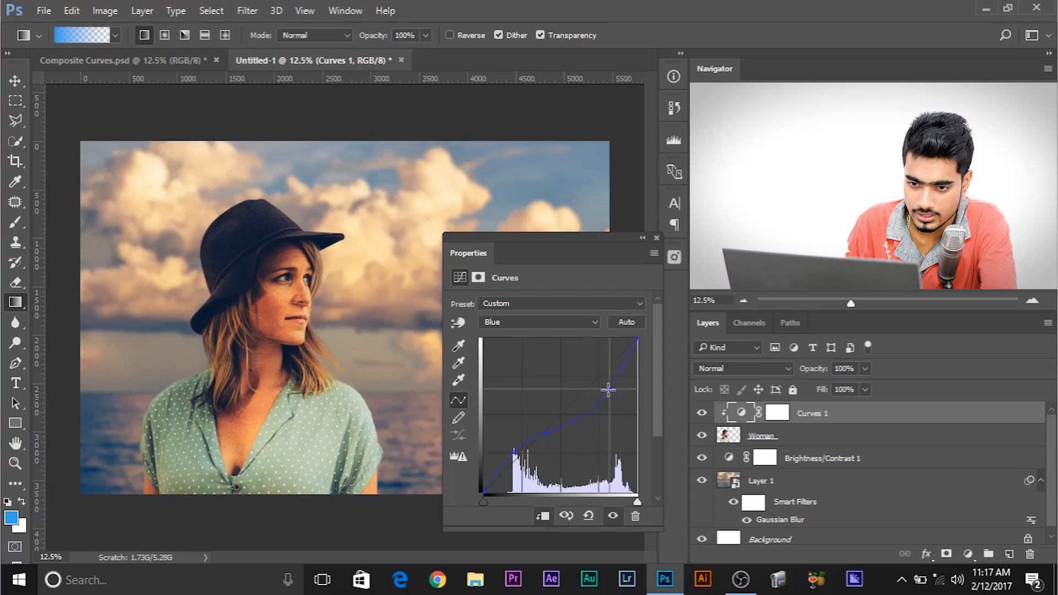
{"action": "left_click_drag", "start_coordinate": [607, 390], "coordinate": [608, 387]}
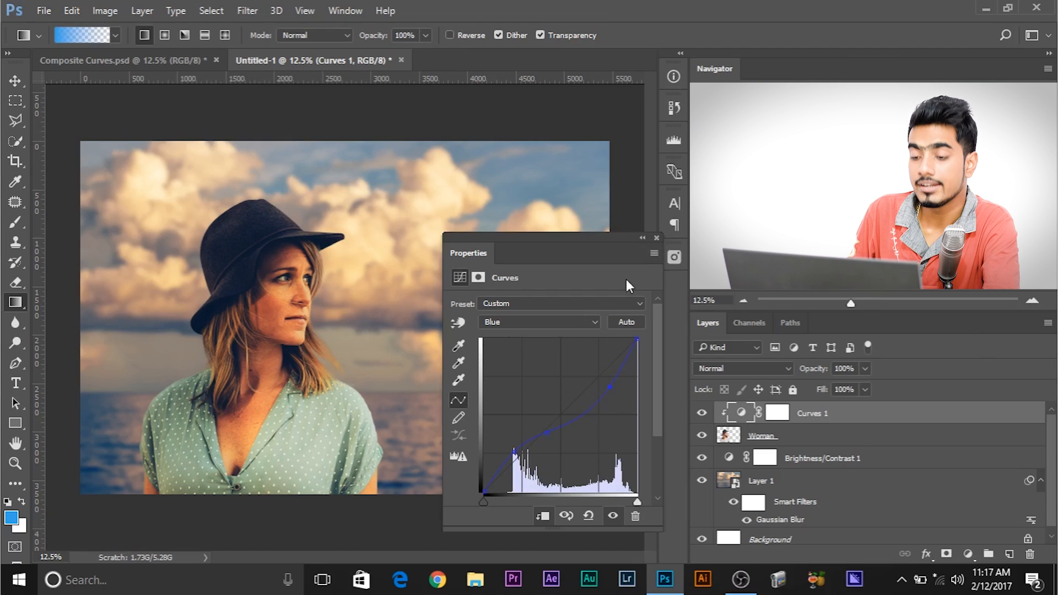
{"action": "left_click", "coordinate": [656, 239]}
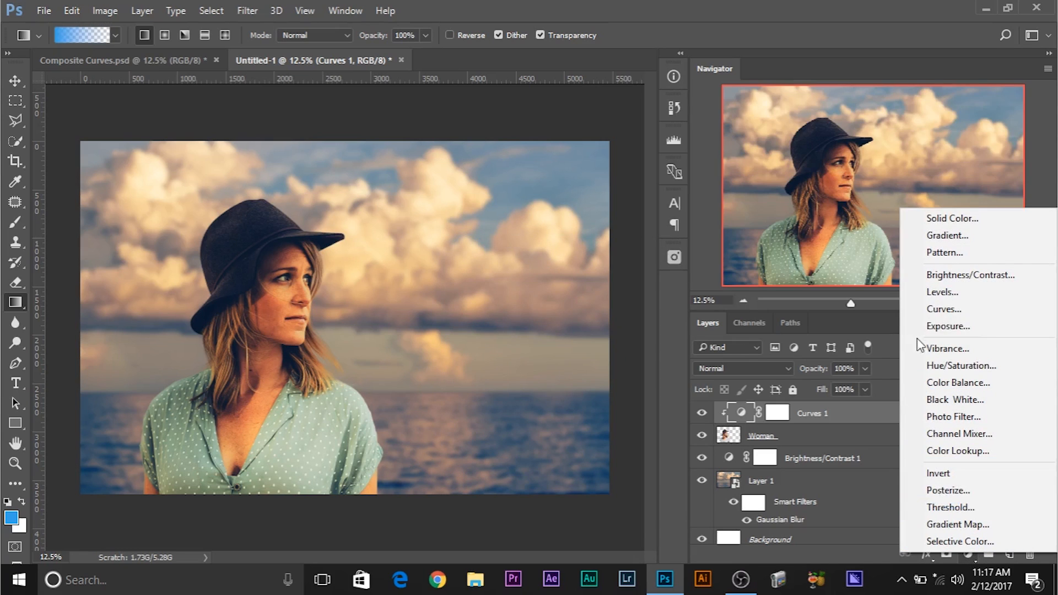
Add a Hue/Saturation layer for the woman with Saturation set to -20.
{"action": "left_click", "coordinate": [961, 365]}
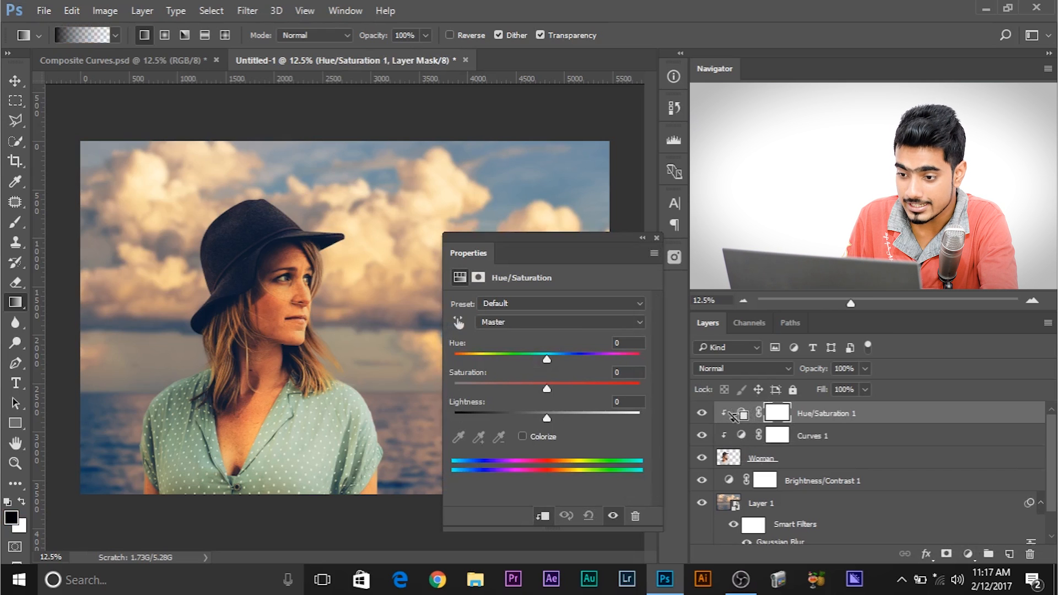
{"action": "left_click_drag", "start_coordinate": [547, 388], "coordinate": [548, 389]}
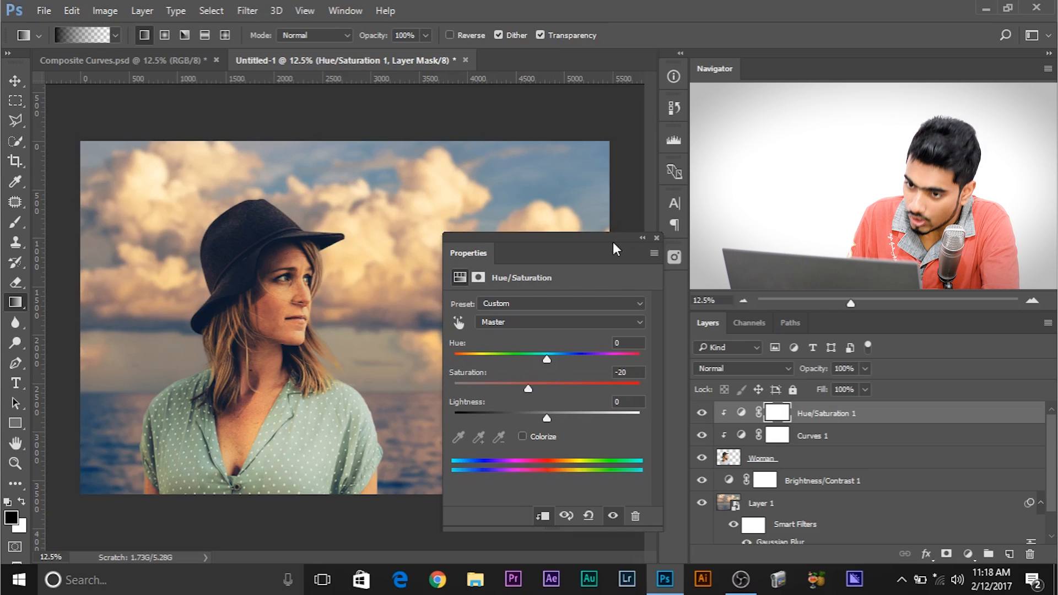
{"action": "left_click", "coordinate": [655, 238]}
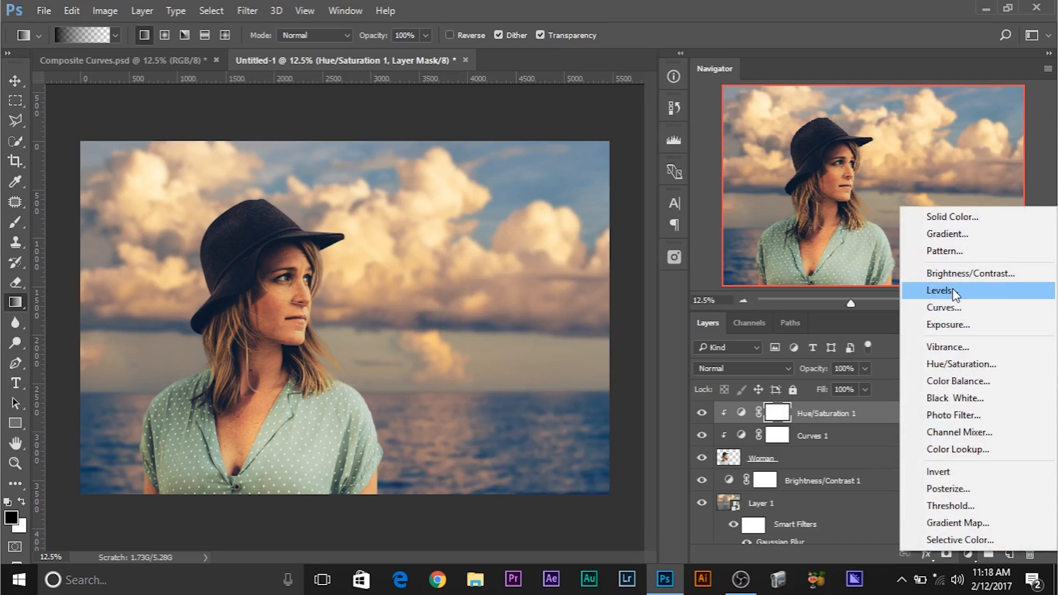
Add a clipped Levels layer with input black 15 and output black 14, then switch to Composite Curves.
{"action": "left_click", "coordinate": [941, 290]}
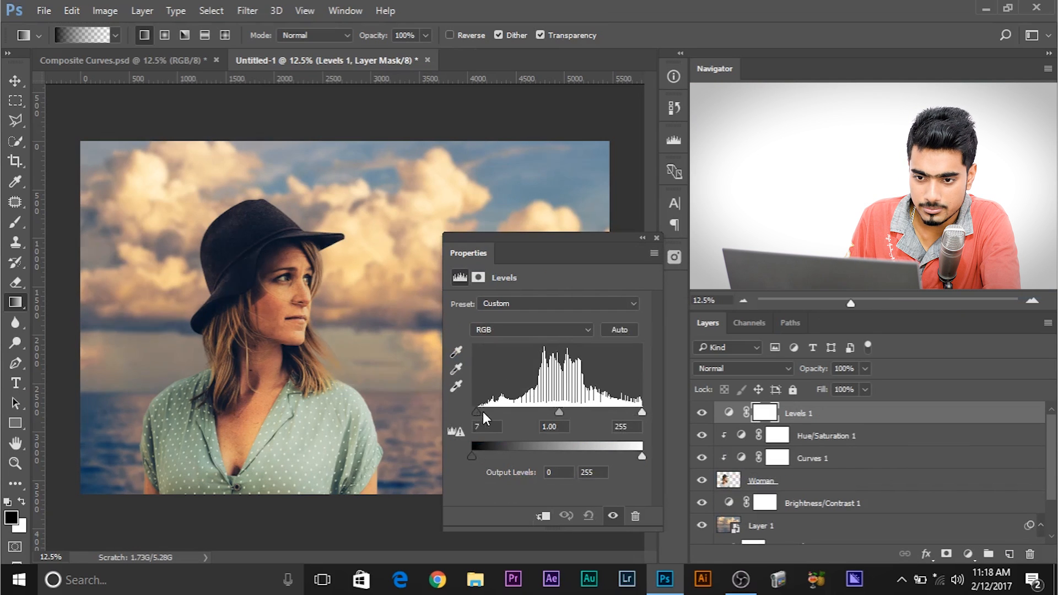
{"action": "left_click_drag", "start_coordinate": [475, 412], "coordinate": [491, 412]}
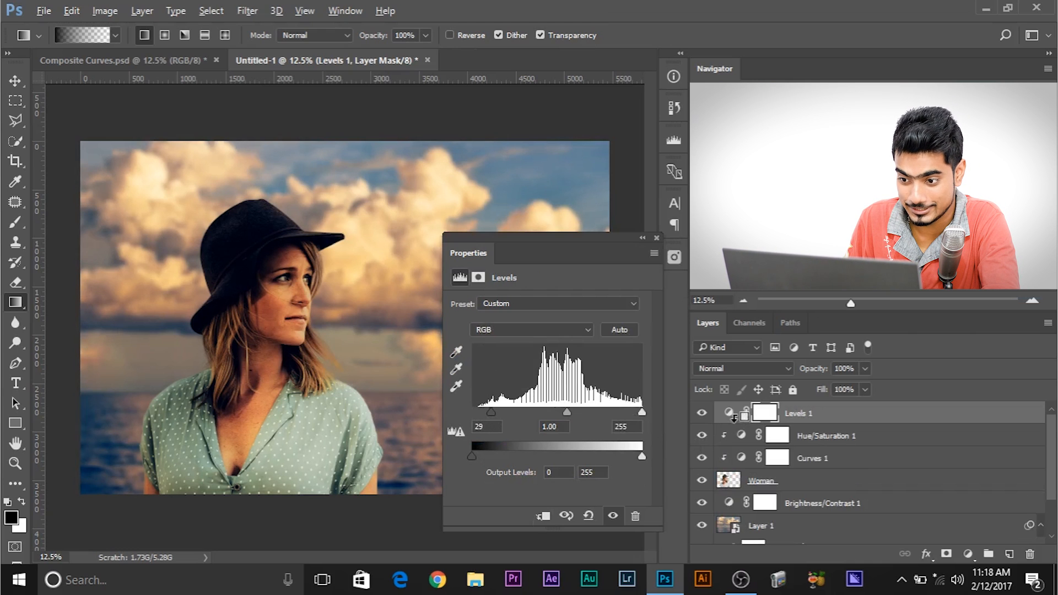
{"action": "left_click_drag", "start_coordinate": [491, 413], "coordinate": [481, 412]}
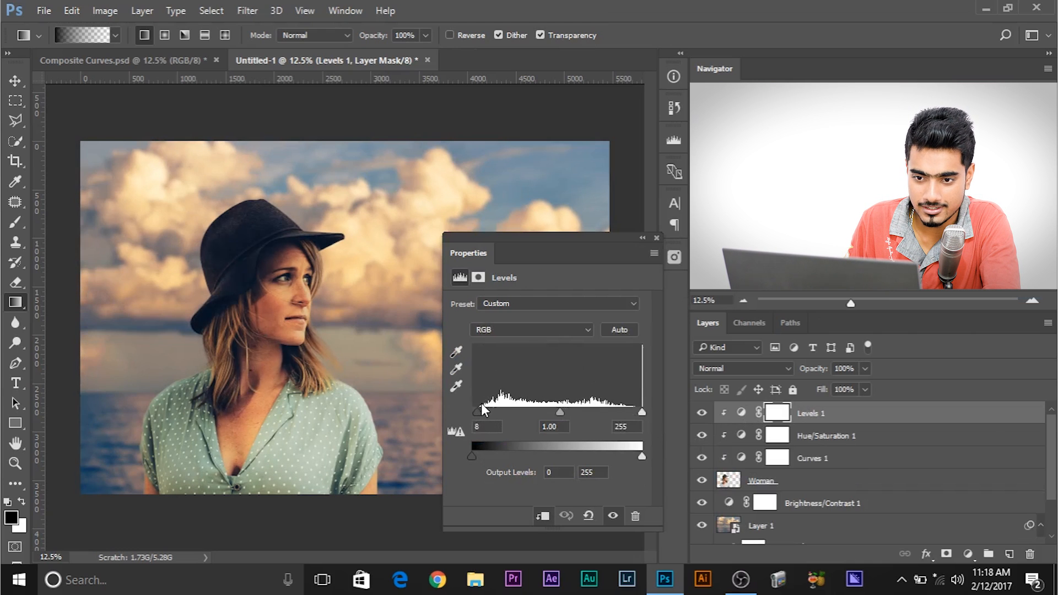
{"action": "left_click_drag", "start_coordinate": [481, 411], "coordinate": [481, 412]}
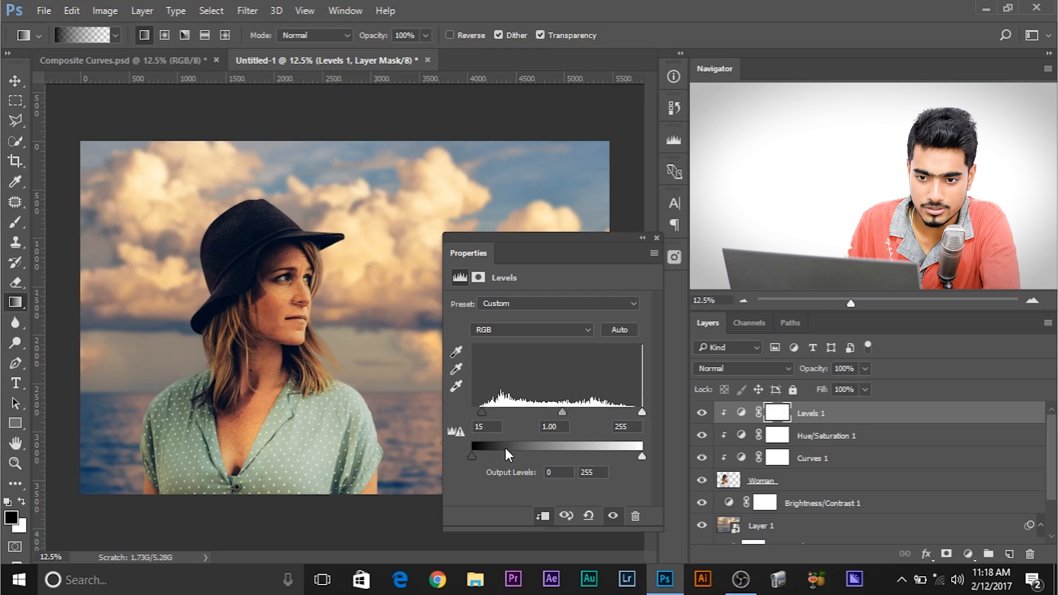
{"action": "left_click_drag", "start_coordinate": [472, 456], "coordinate": [481, 456]}
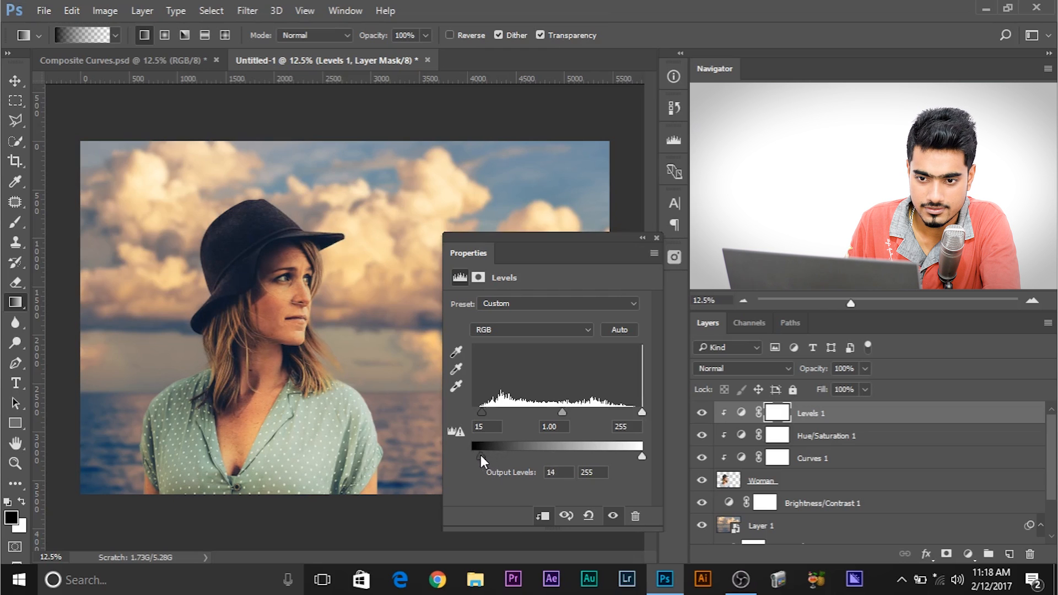
{"action": "left_click_drag", "start_coordinate": [483, 412], "coordinate": [476, 411]}
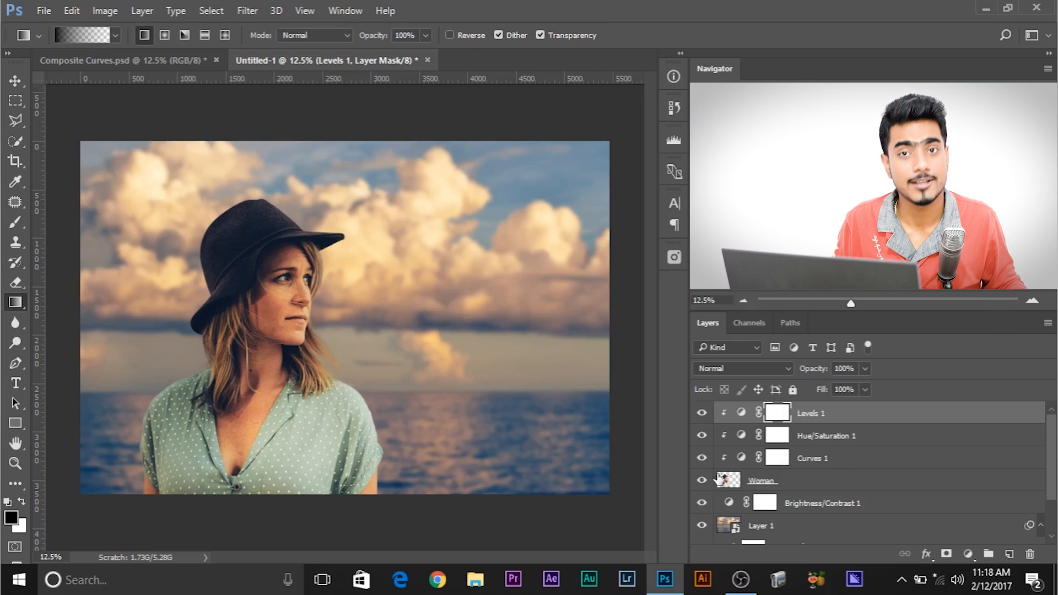
{"action": "double_click", "coordinate": [777, 458]}
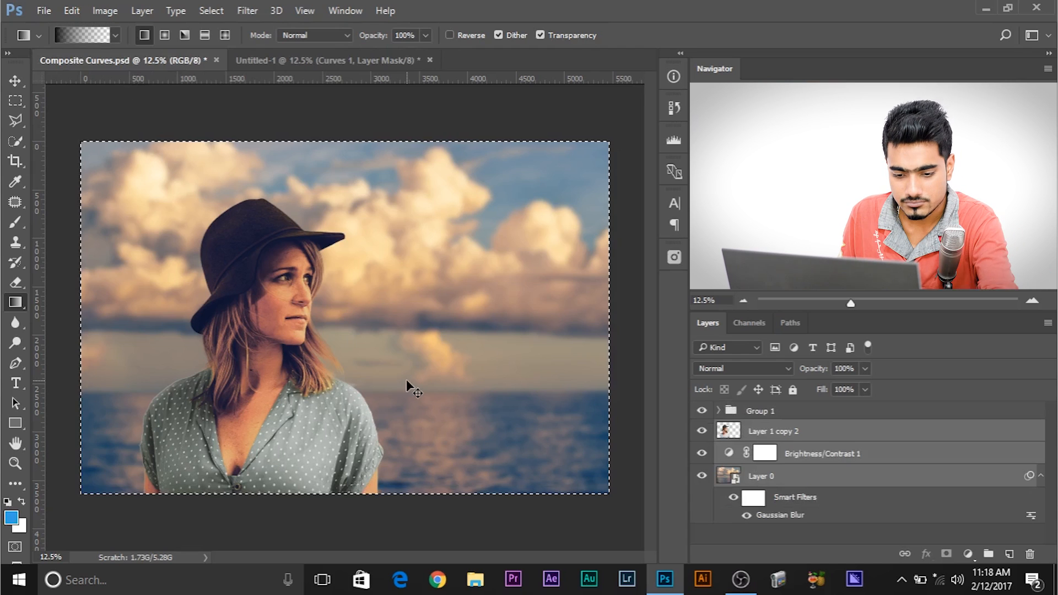
Expand Group 1 to show its clipped Levels, Hue/Saturation, Color Balance and Curves layers.
{"action": "left_click", "coordinate": [719, 410]}
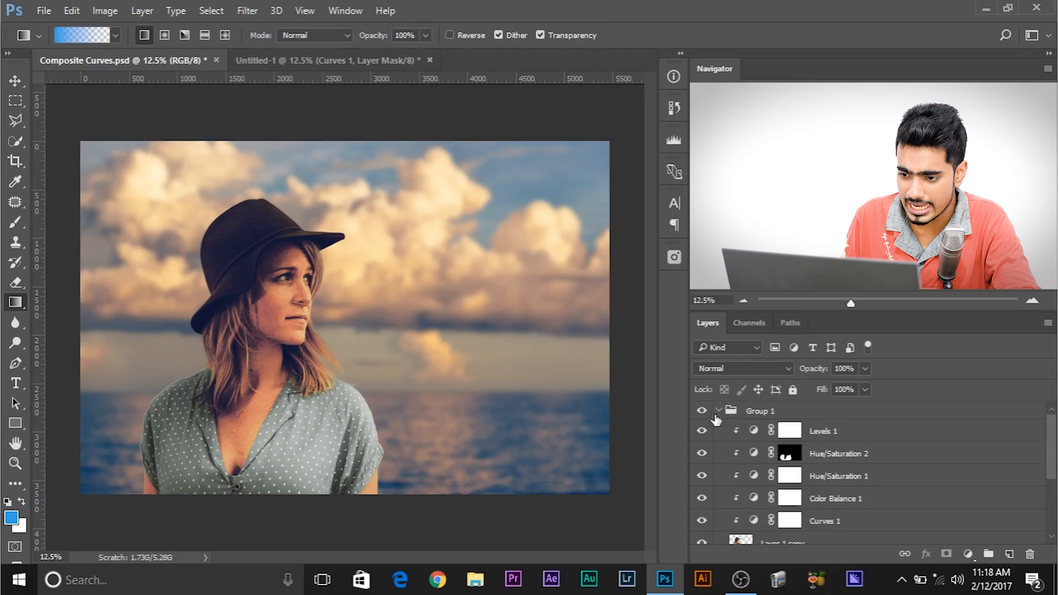